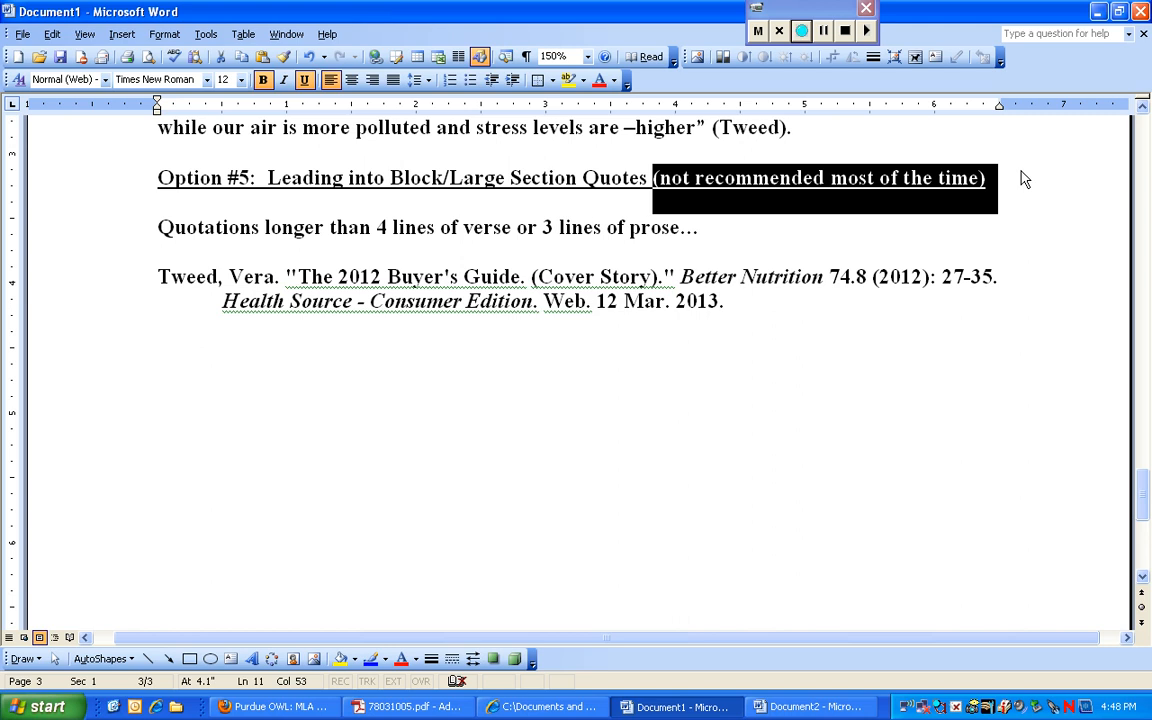
# - Highlight the guideline sentence and select the words 'verse' and 'prose' for emphasis
pyautogui.click(702, 227)
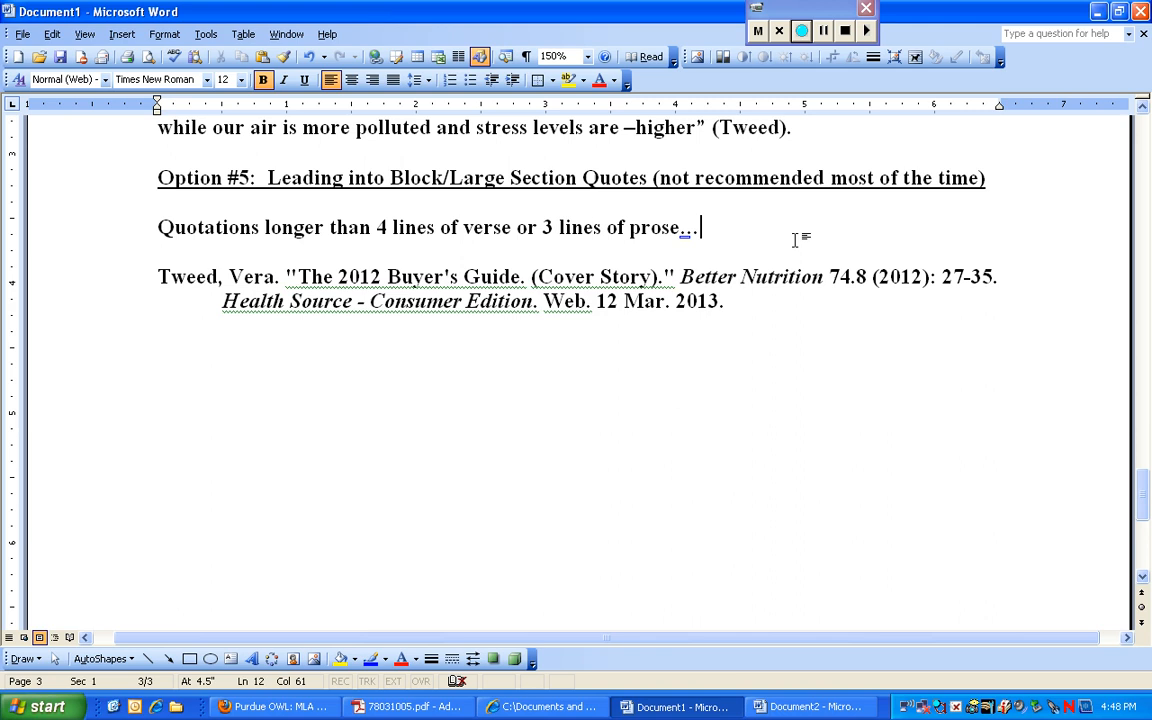
pyautogui.moveTo(265, 227); pyautogui.dragTo(530, 227)
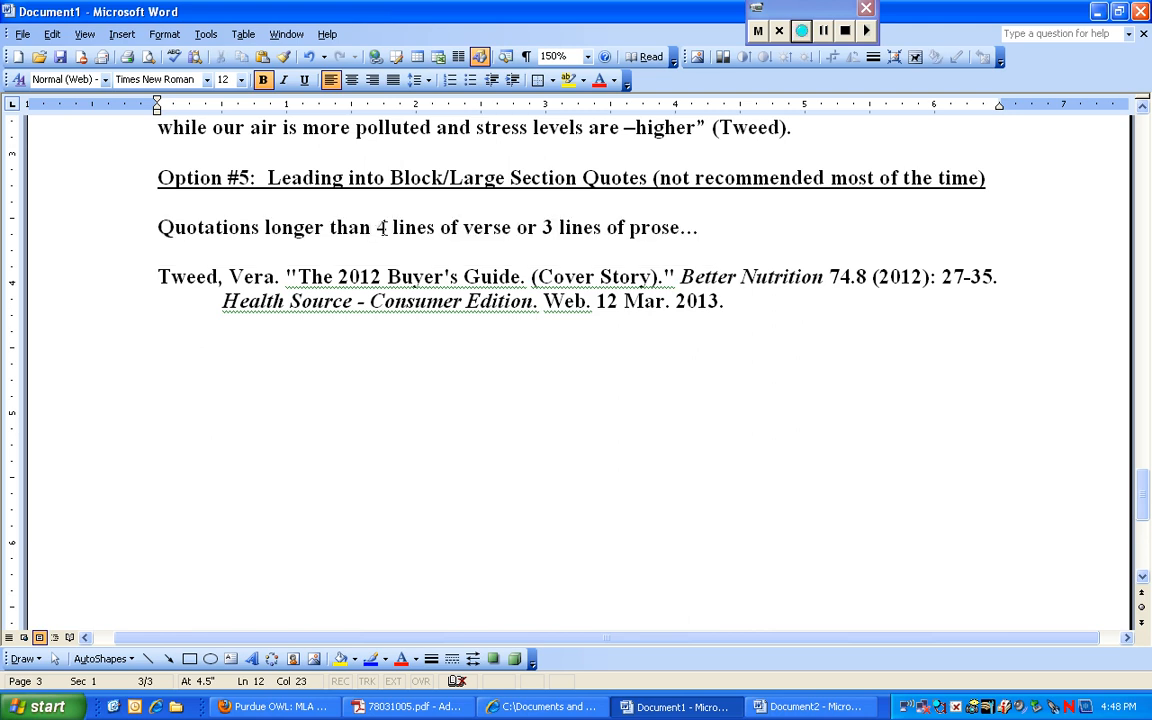
pyautogui.click(511, 227)
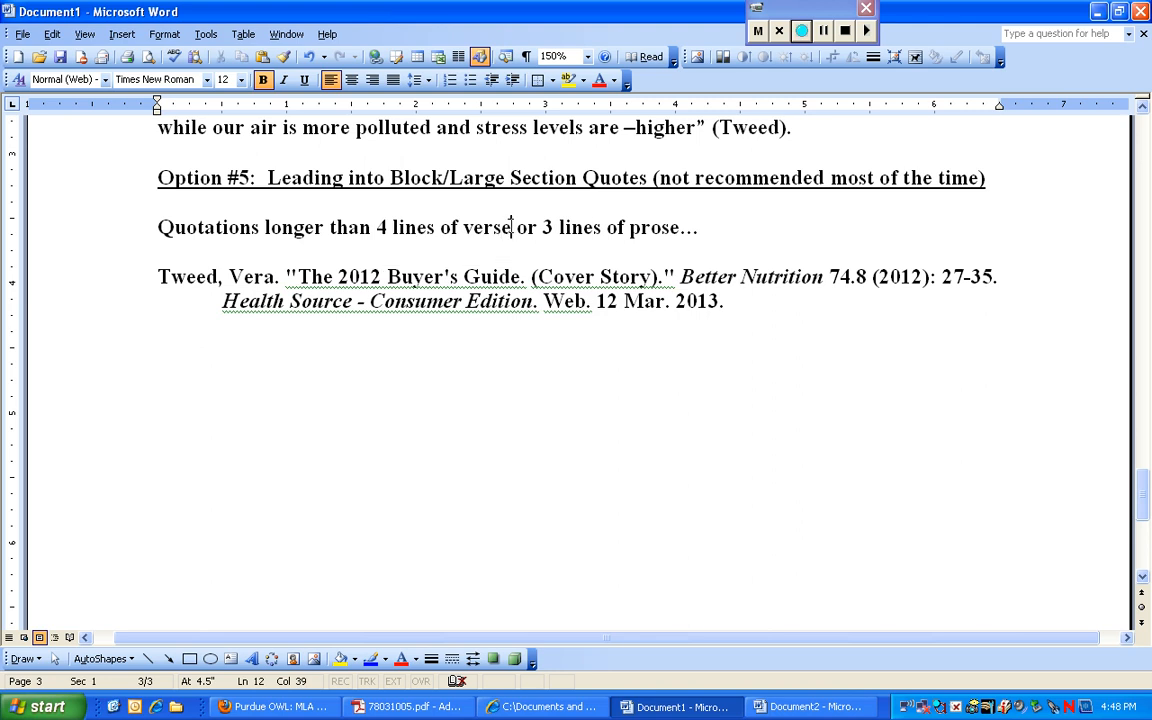
pyautogui.doubleClick(484, 228)
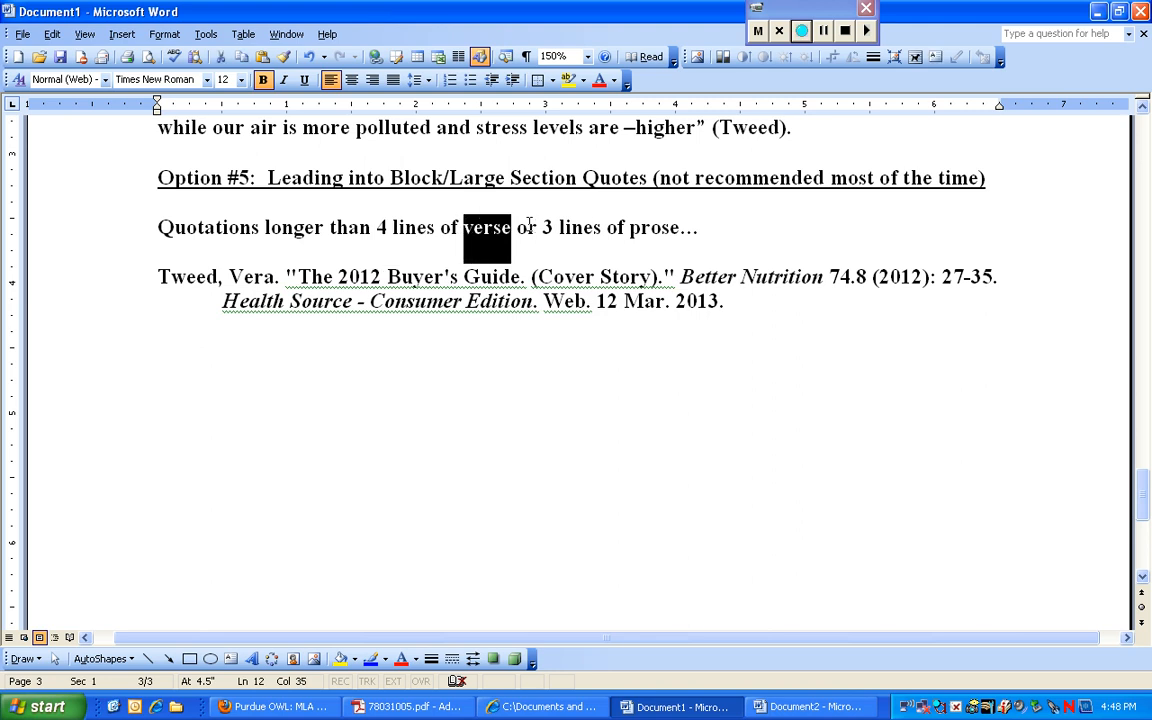
pyautogui.click(675, 227)
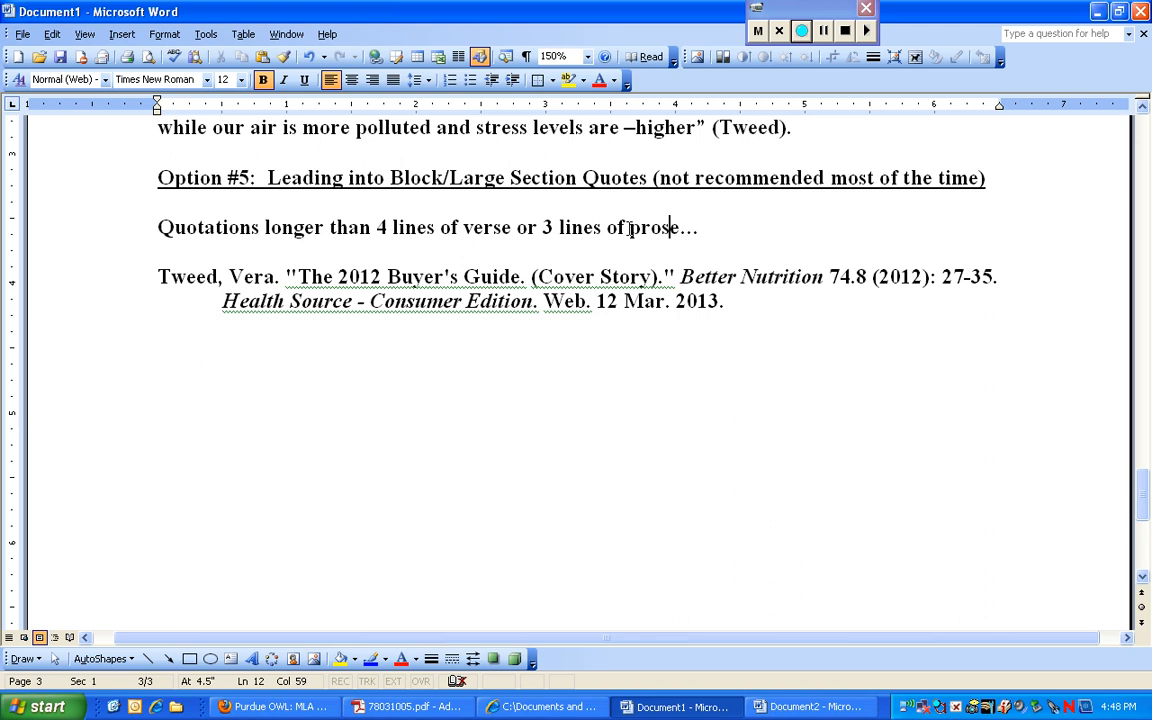
pyautogui.doubleClick(653, 227)
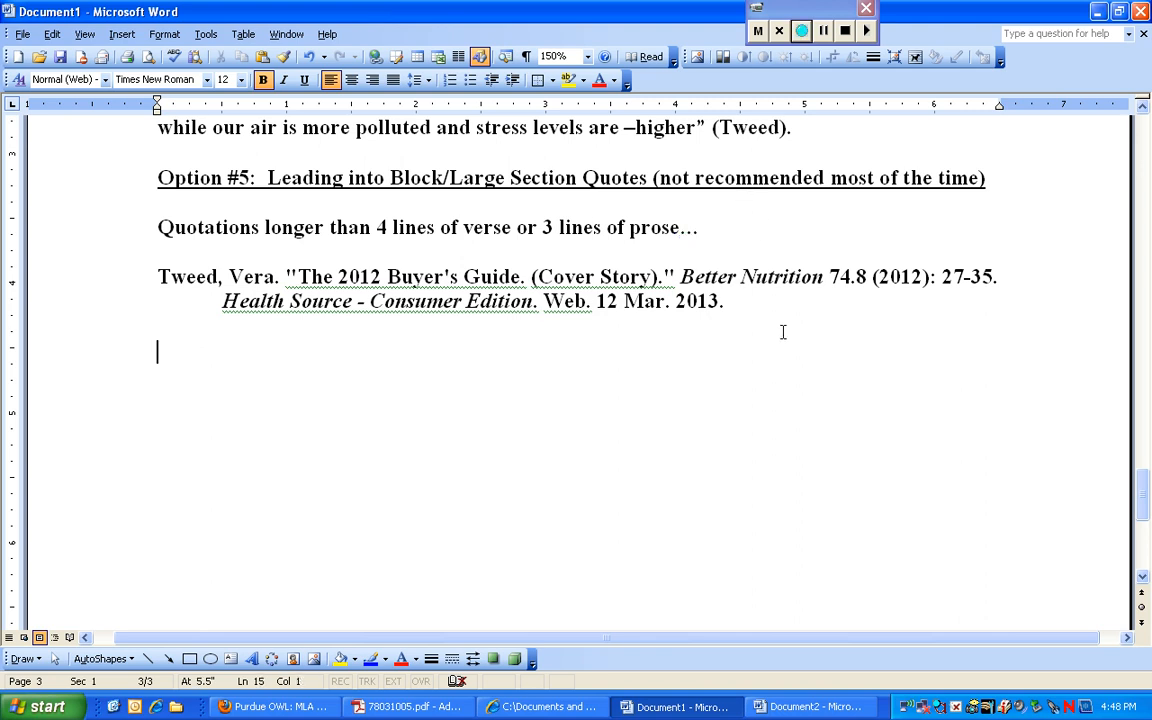
pyautogui.moveTo(616, 388)
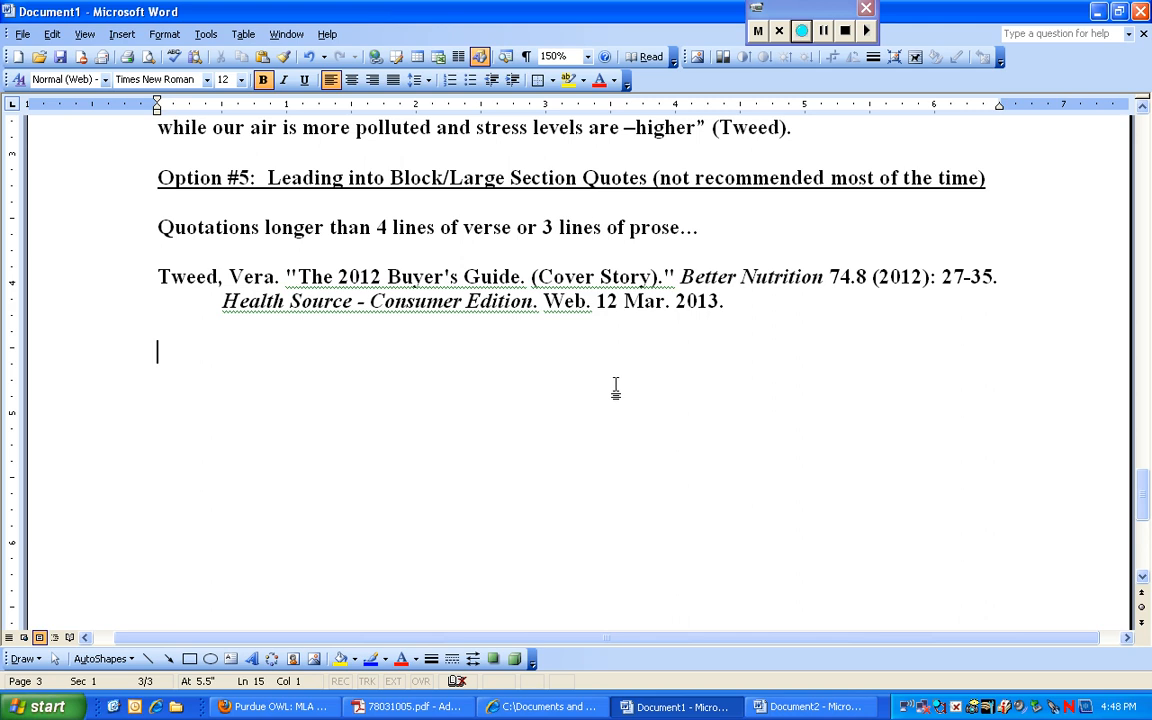
# - Type 'LEAD INTO the quote with a sentence that ends with a colon.' below the citation
pyautogui.write('LEAD INTO')
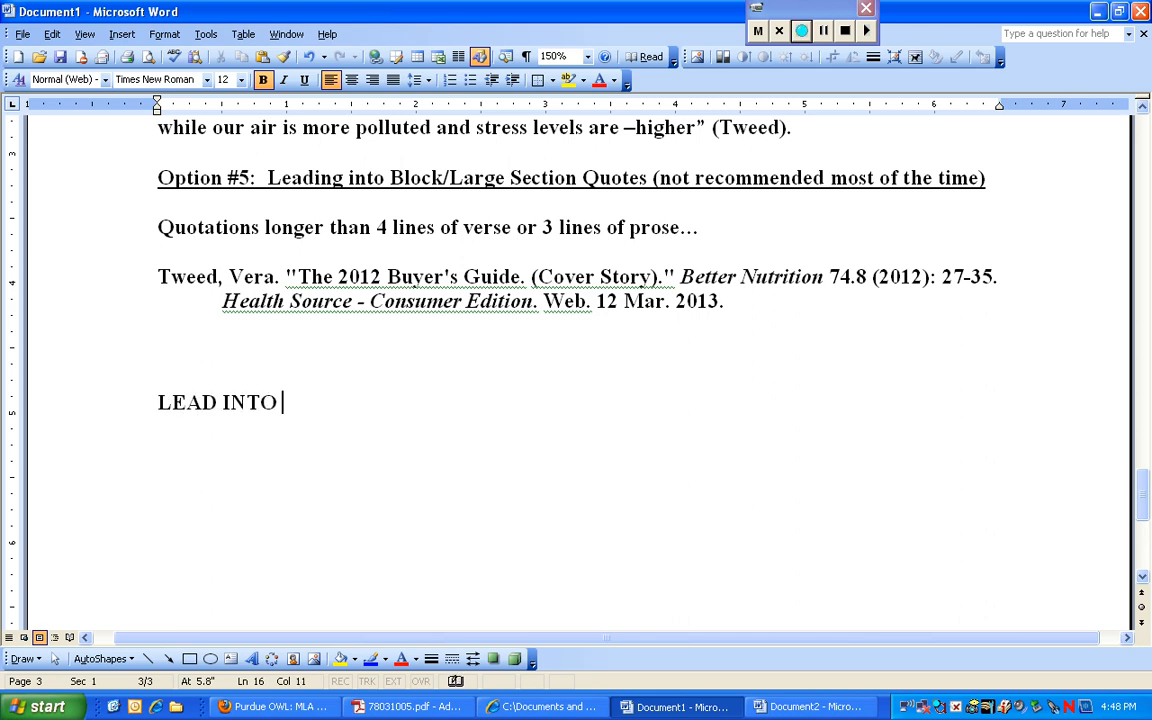
pyautogui.write('the')
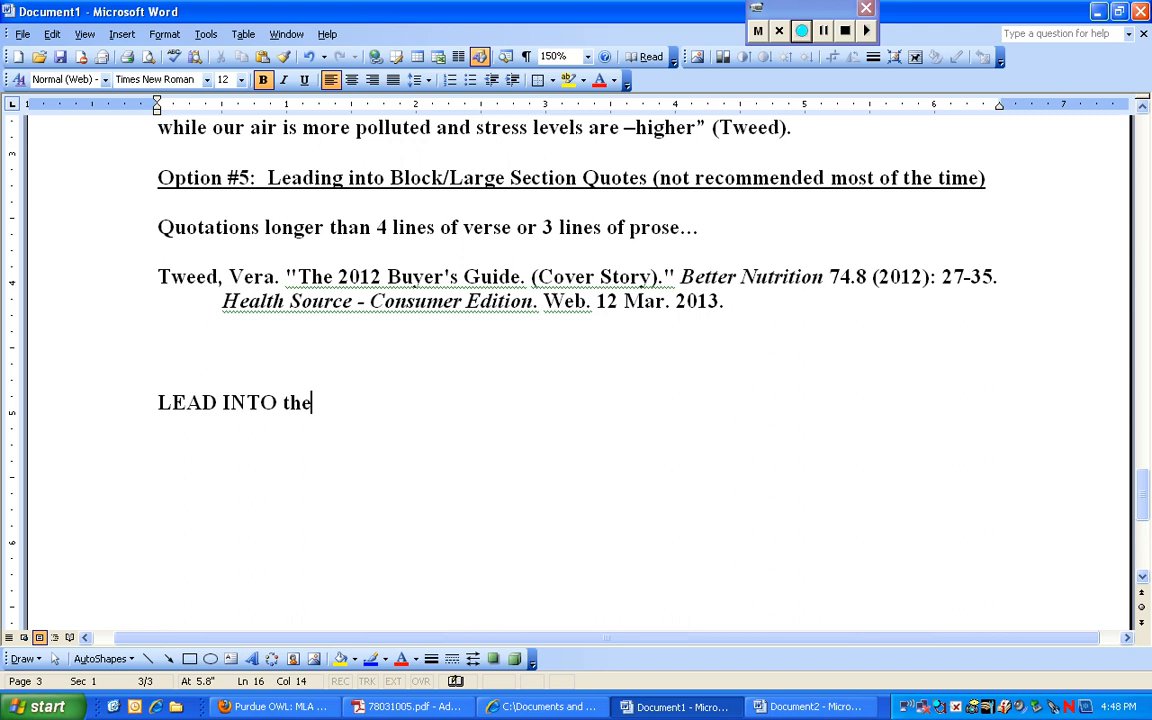
pyautogui.write('quote')
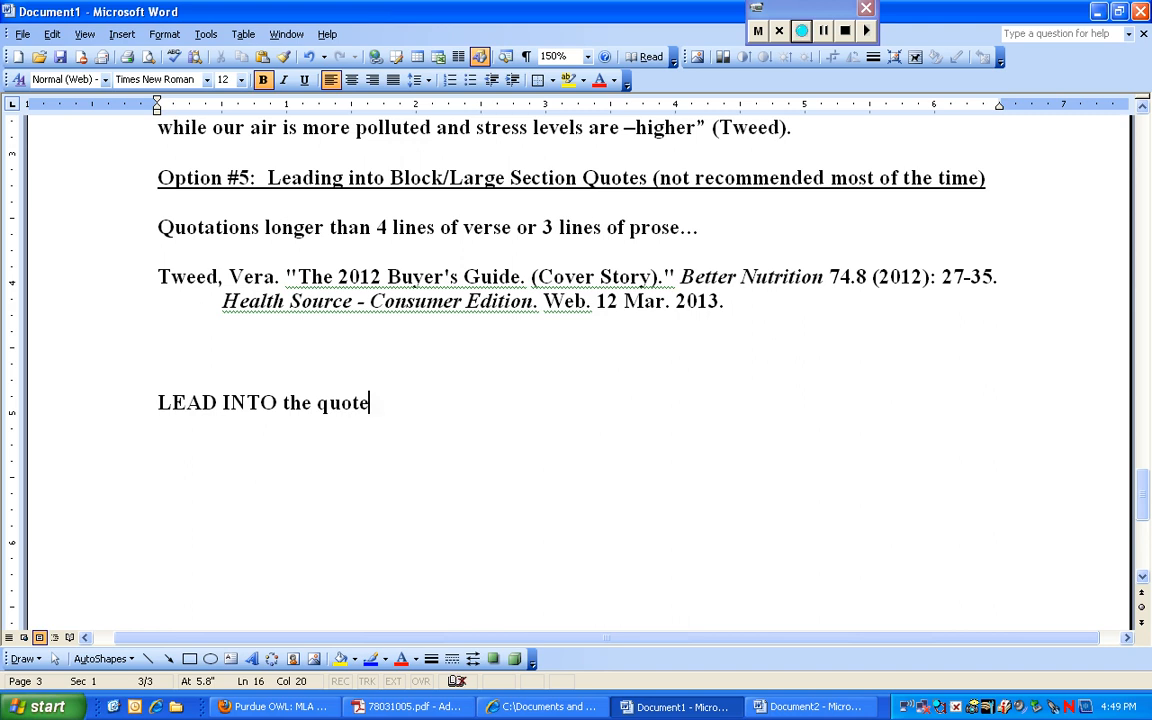
pyautogui.write('...')
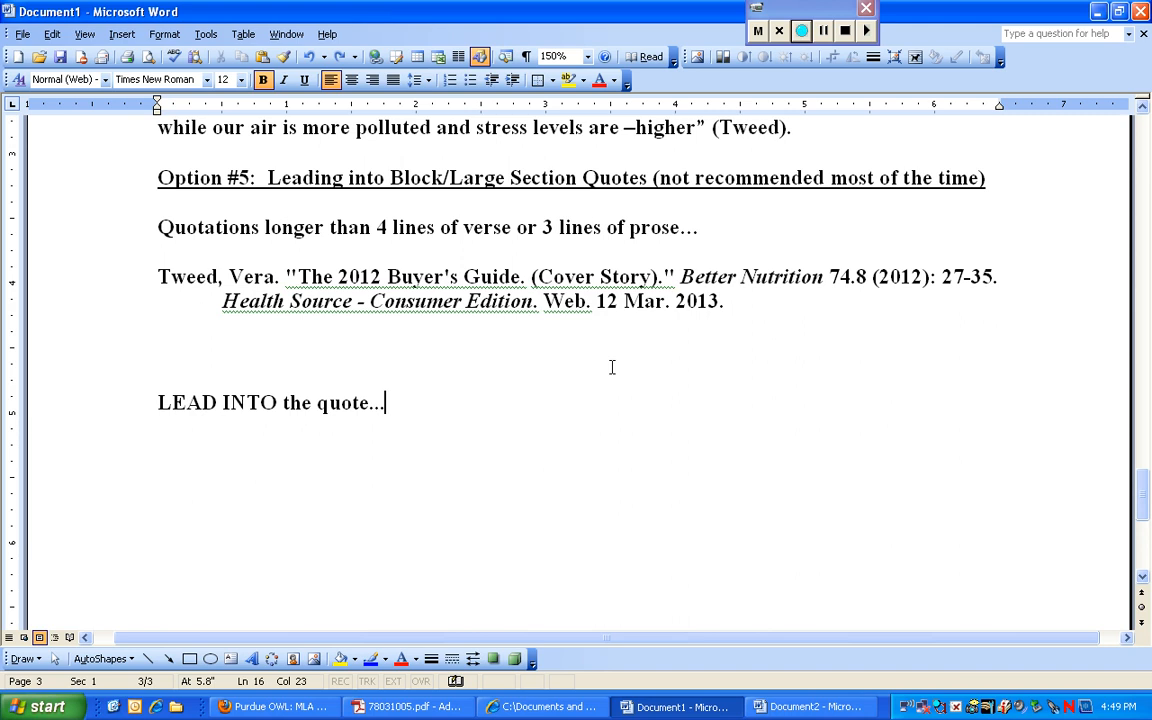
pyautogui.write('with a')
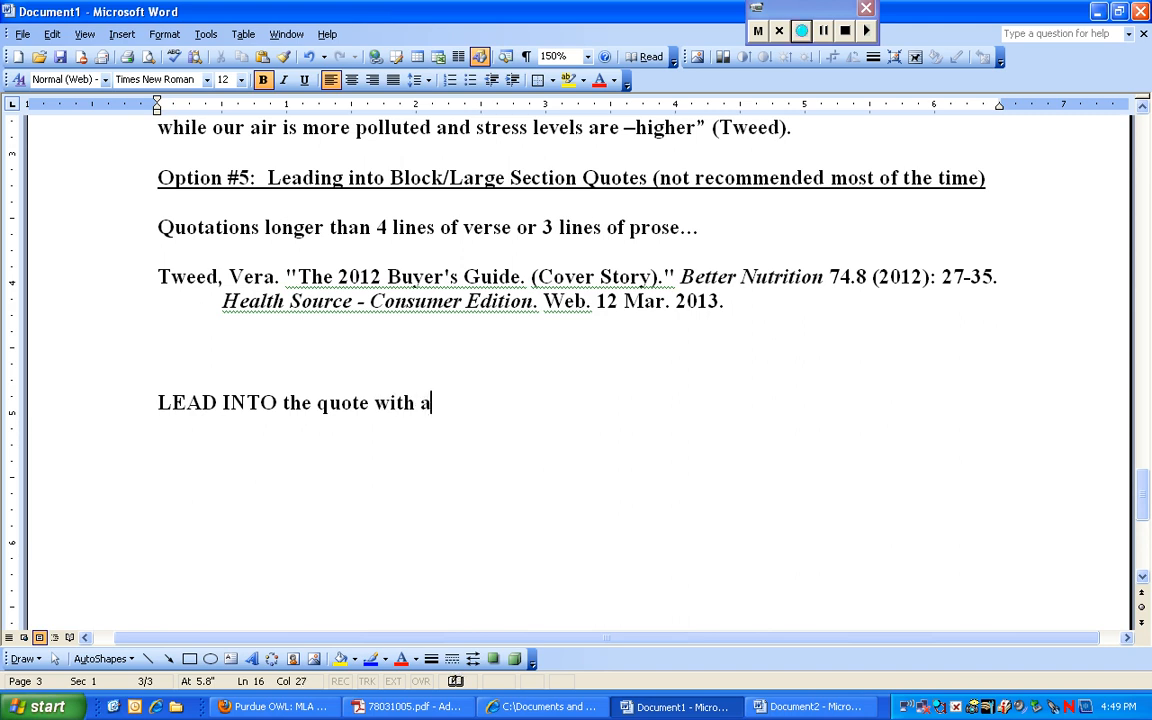
pyautogui.write('sentence and')
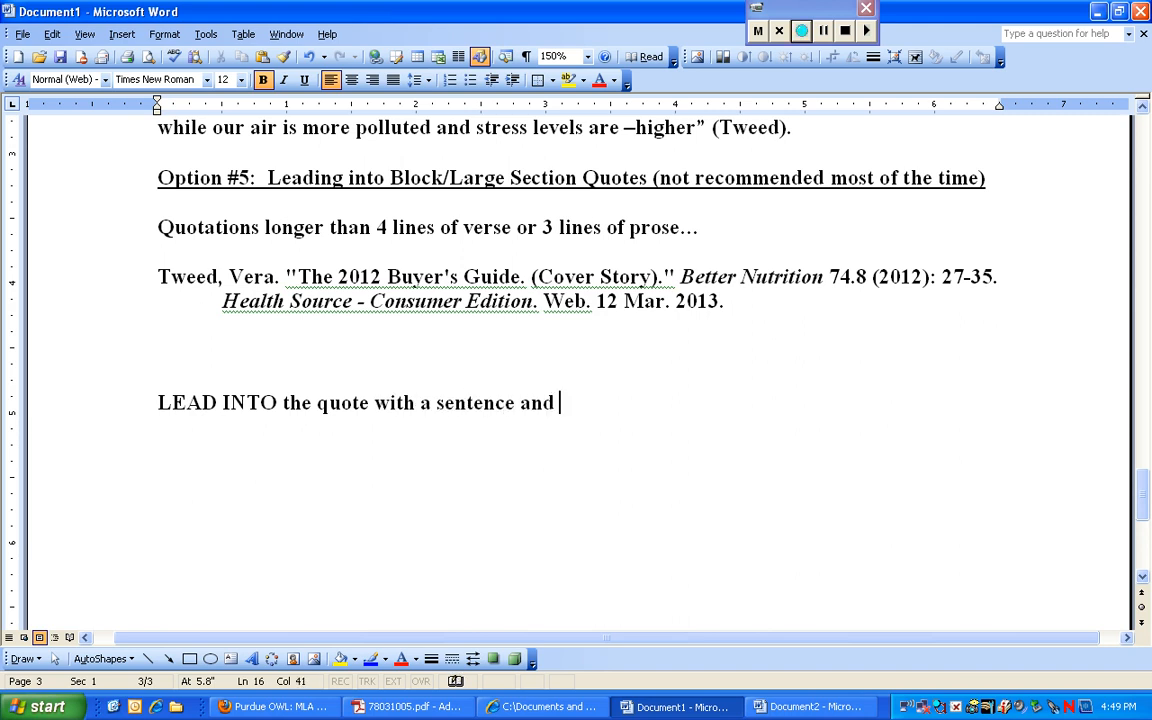
pyautogui.write('that ends w')
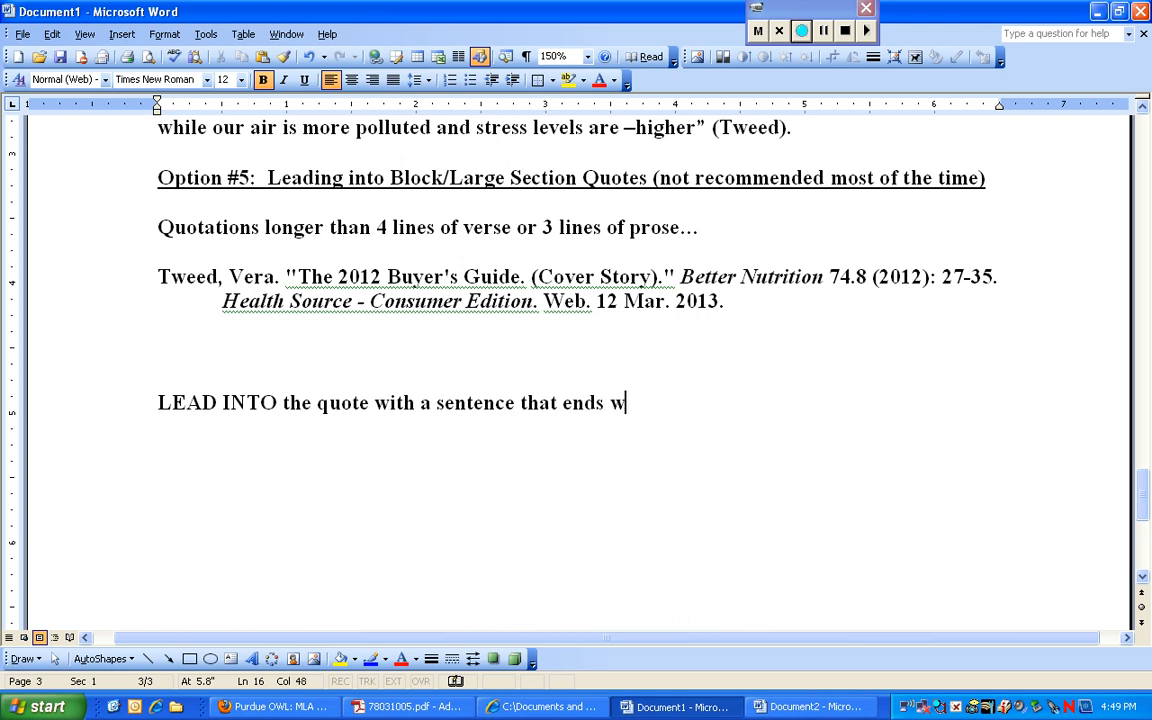
pyautogui.write('ith a colon.')
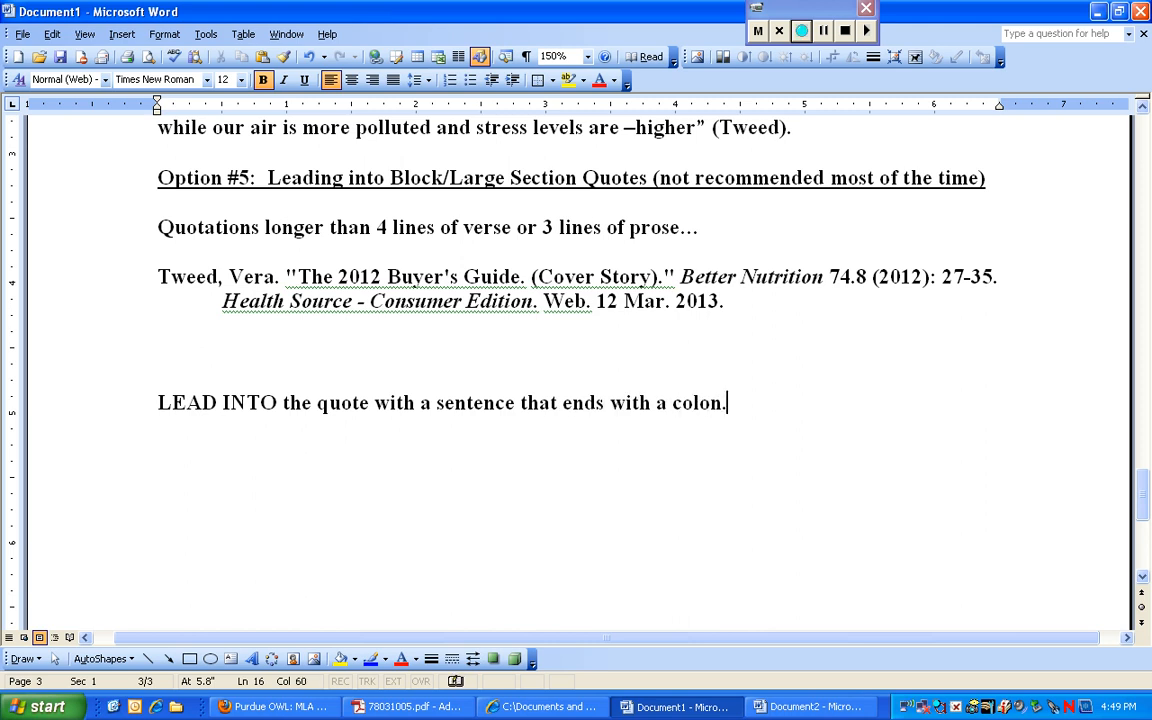
pyautogui.moveTo(826, 408)
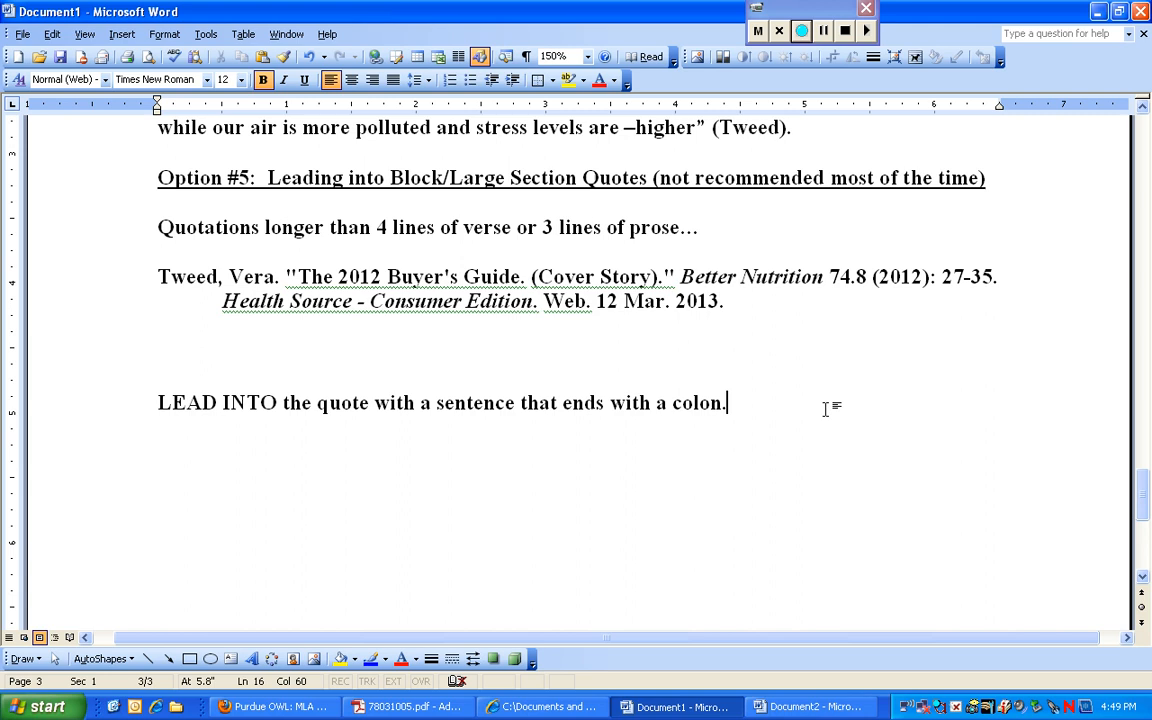
pyautogui.moveTo(785, 400)
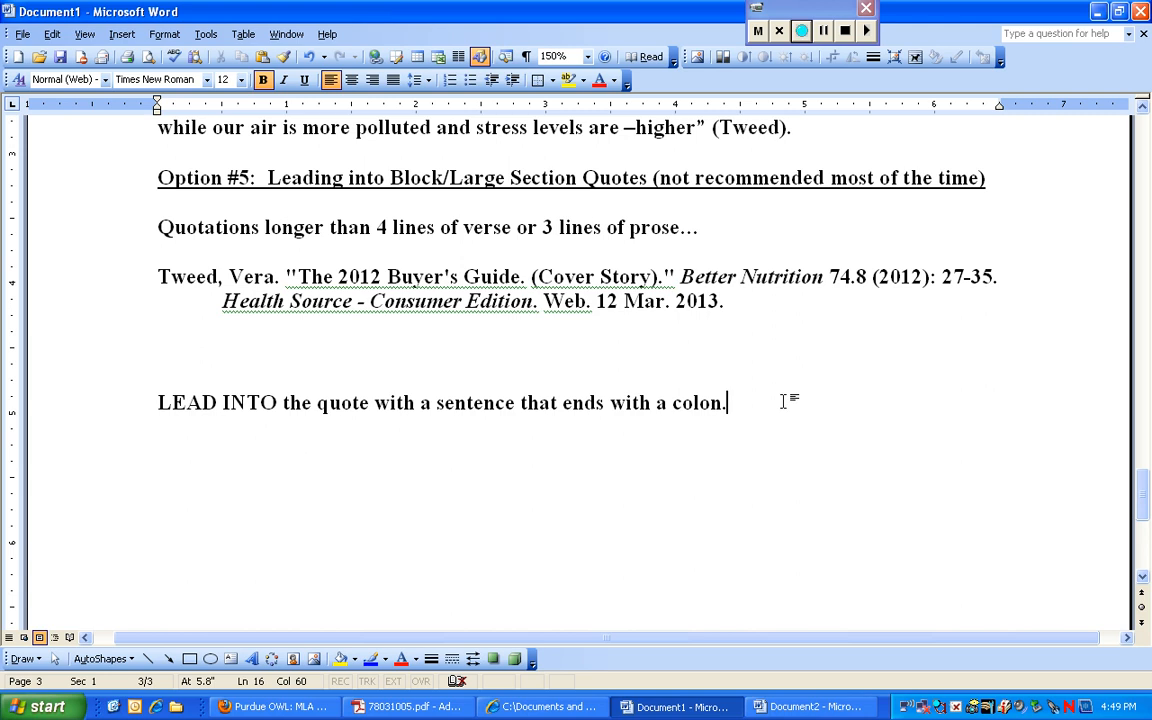
pyautogui.moveTo(769, 402)
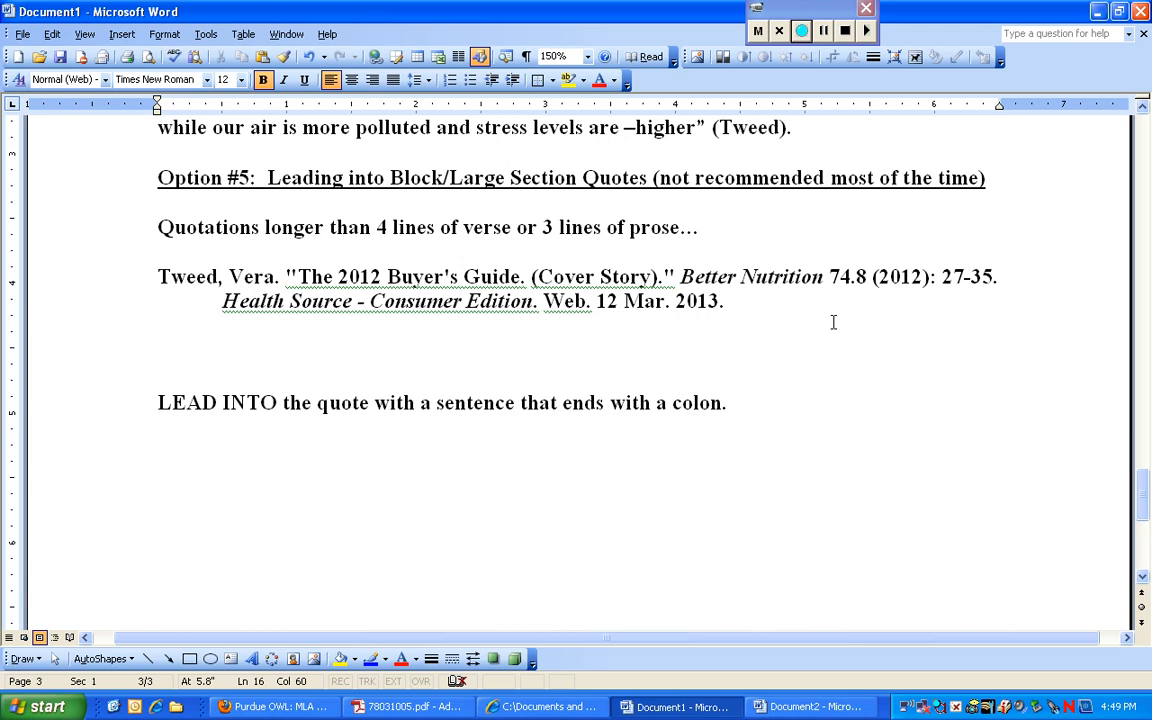
pyautogui.moveTo(800, 361)
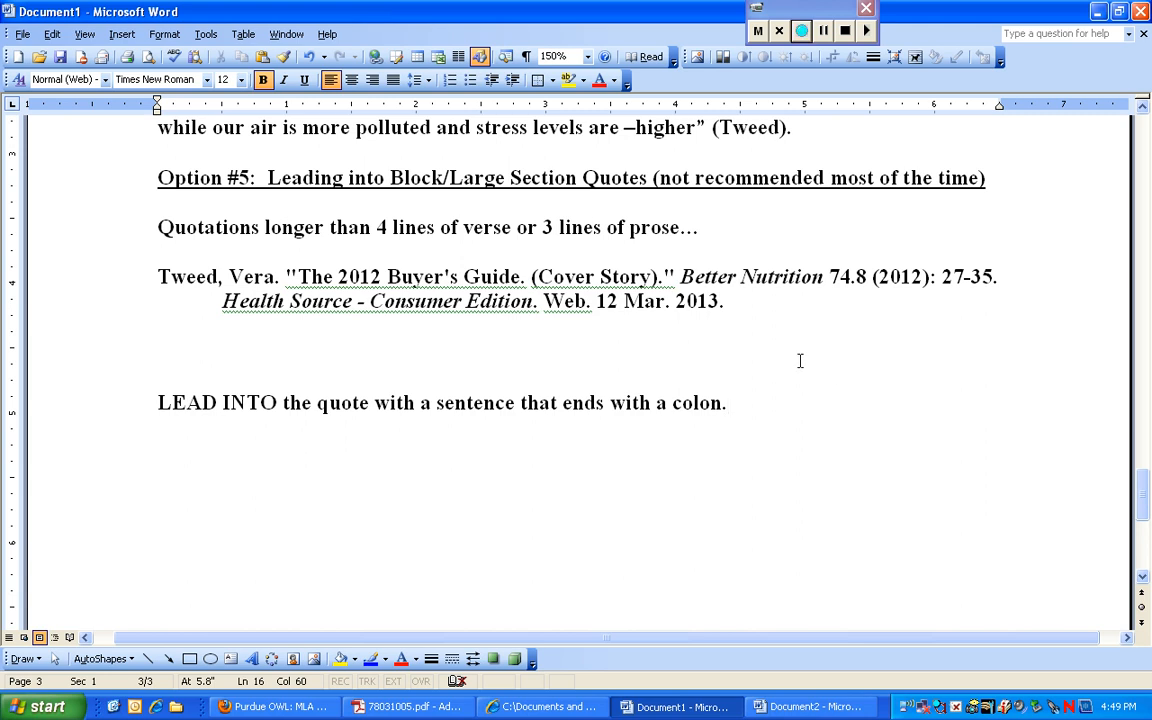
pyautogui.moveTo(837, 429)
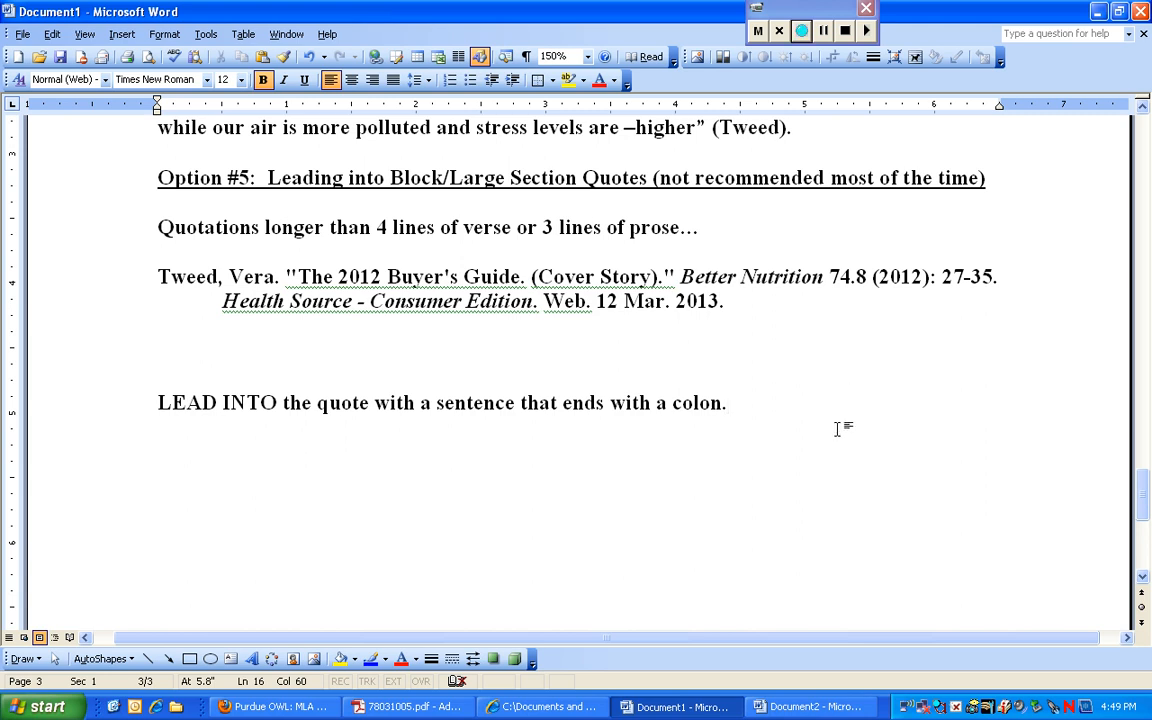
pyautogui.moveTo(795, 453)
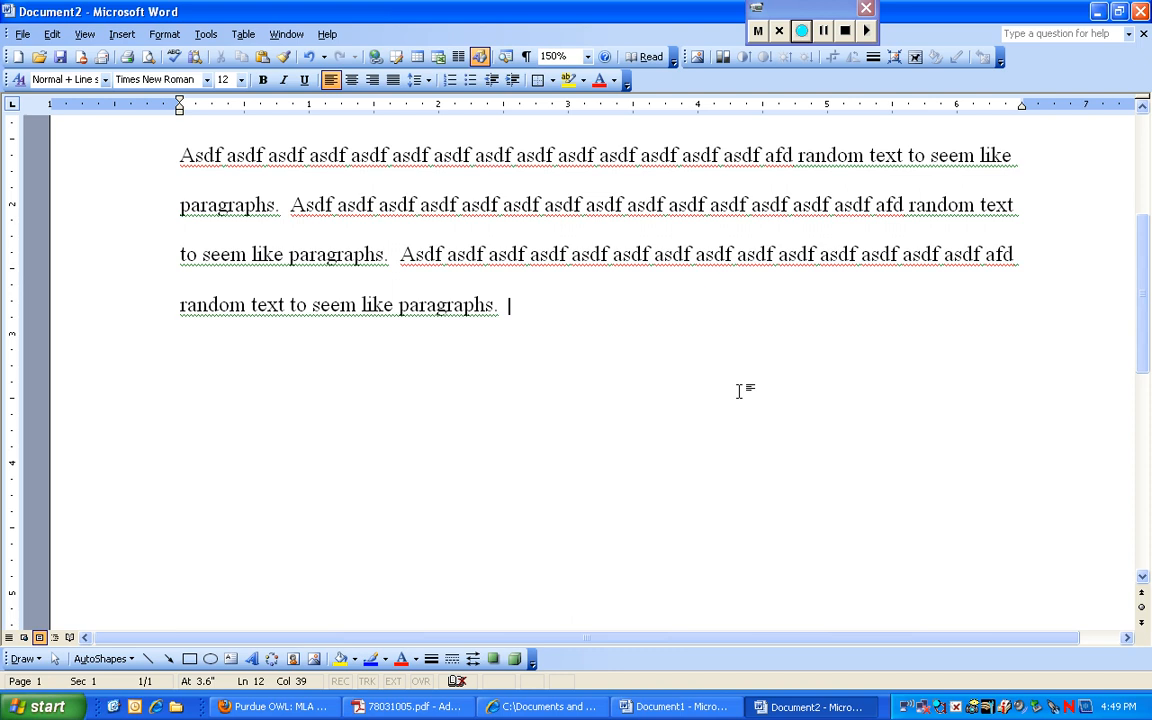
# - Write the lead-in 'According to Vera Tweed, food nowadays is not as nutritious...' ending with a colon
pyautogui.press('ctrl+a')
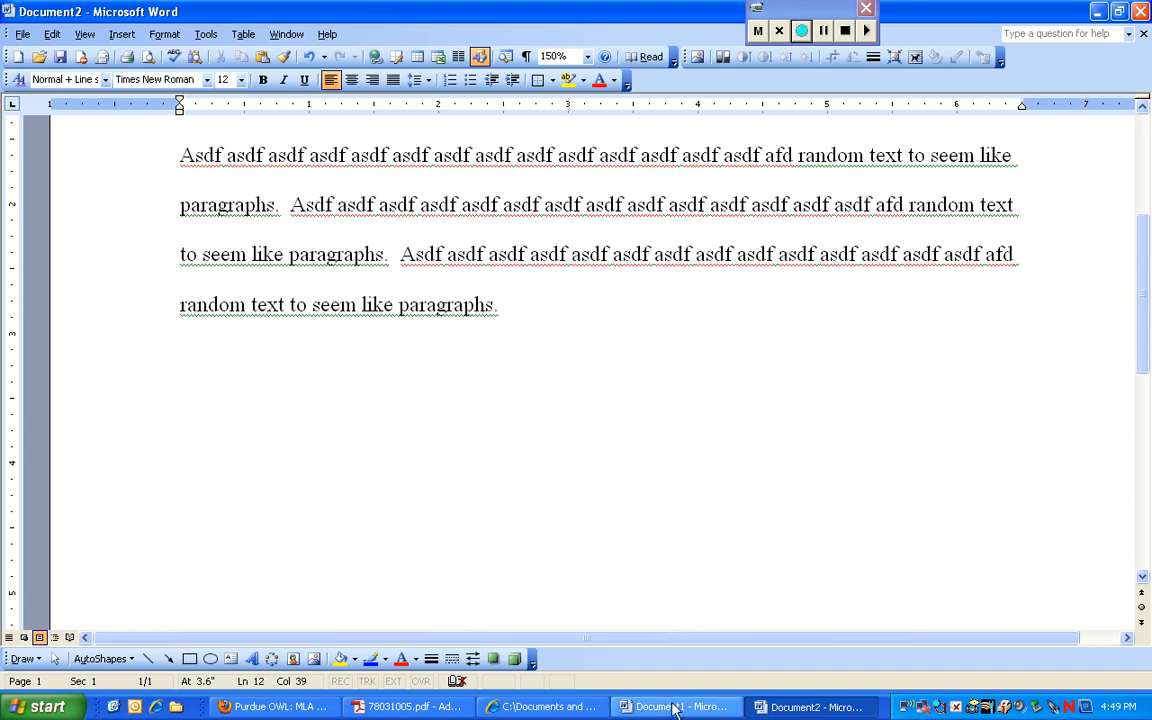
pyautogui.click(672, 706)
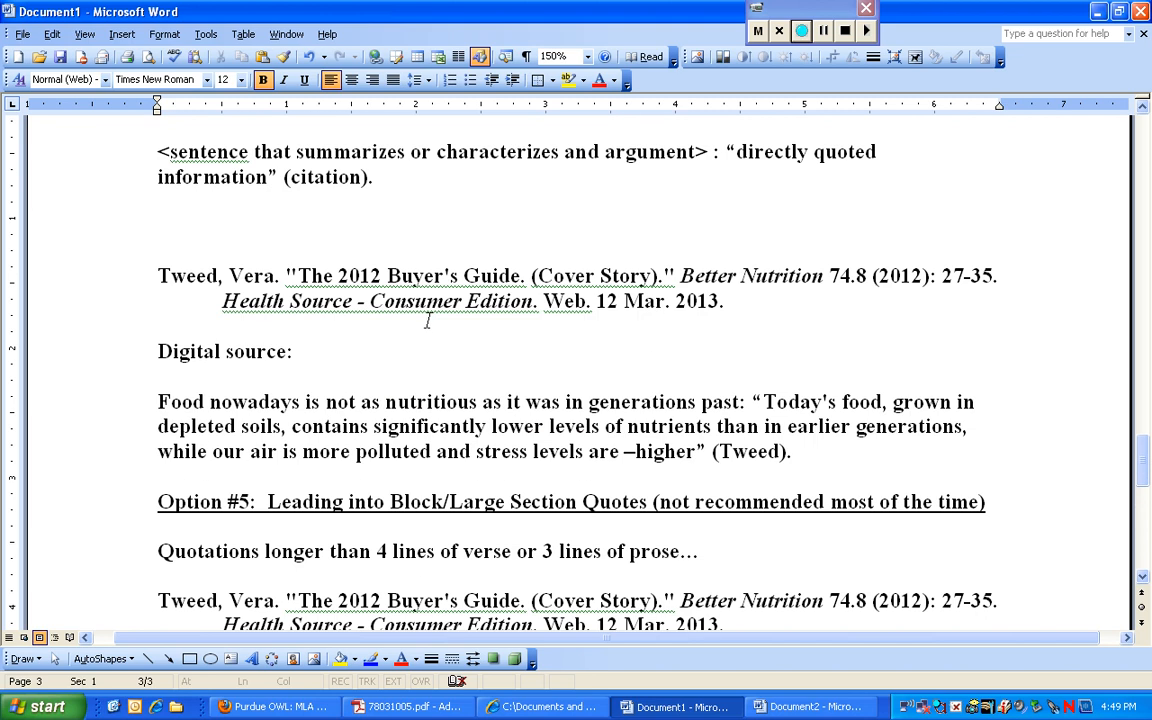
pyautogui.scroll(-3)
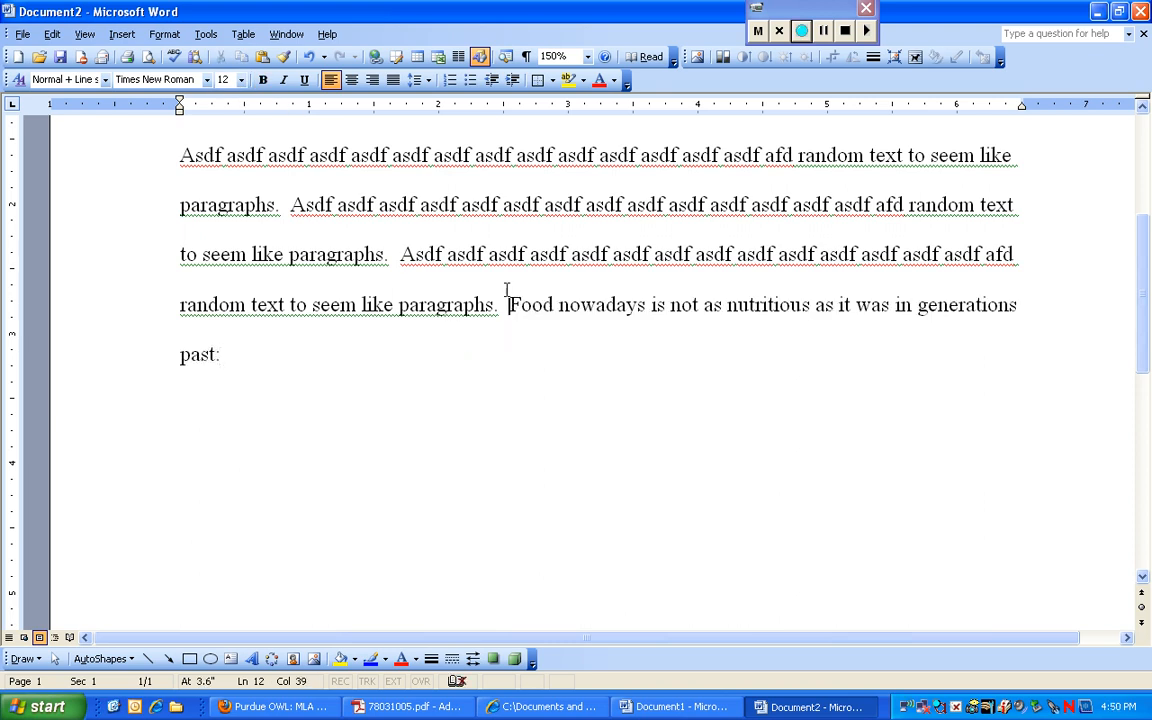
pyautogui.write('According to Vera Tweed, f')
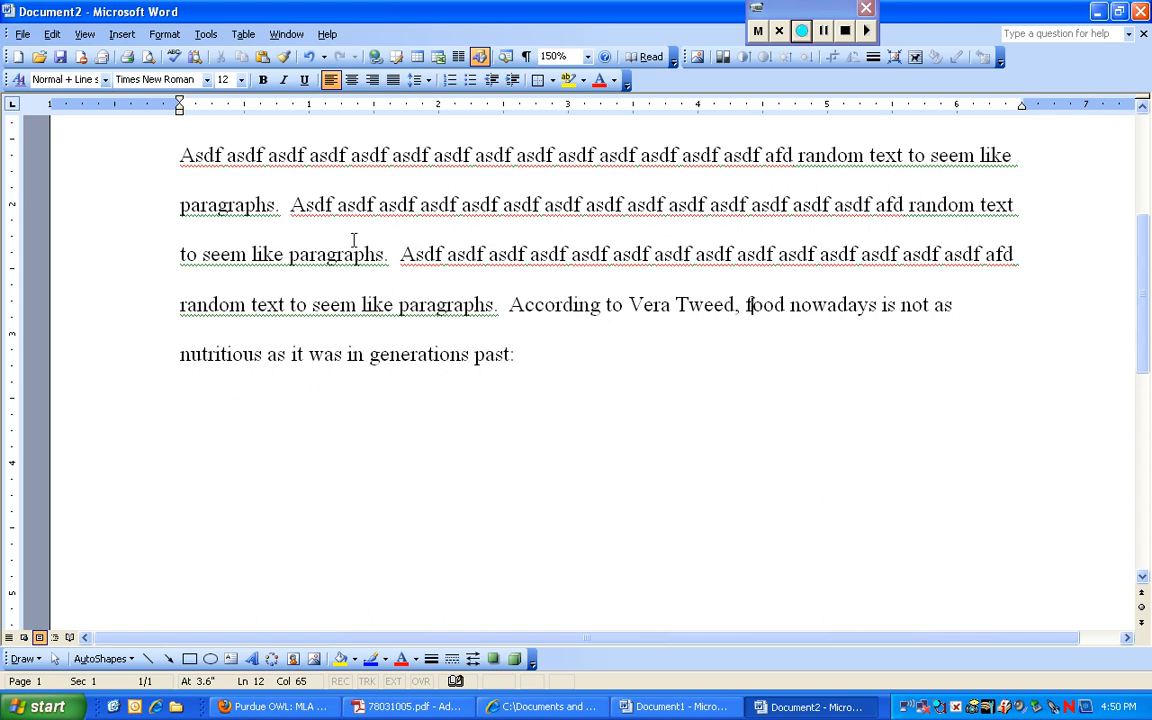
pyautogui.moveTo(509, 305); pyautogui.dragTo(731, 305)
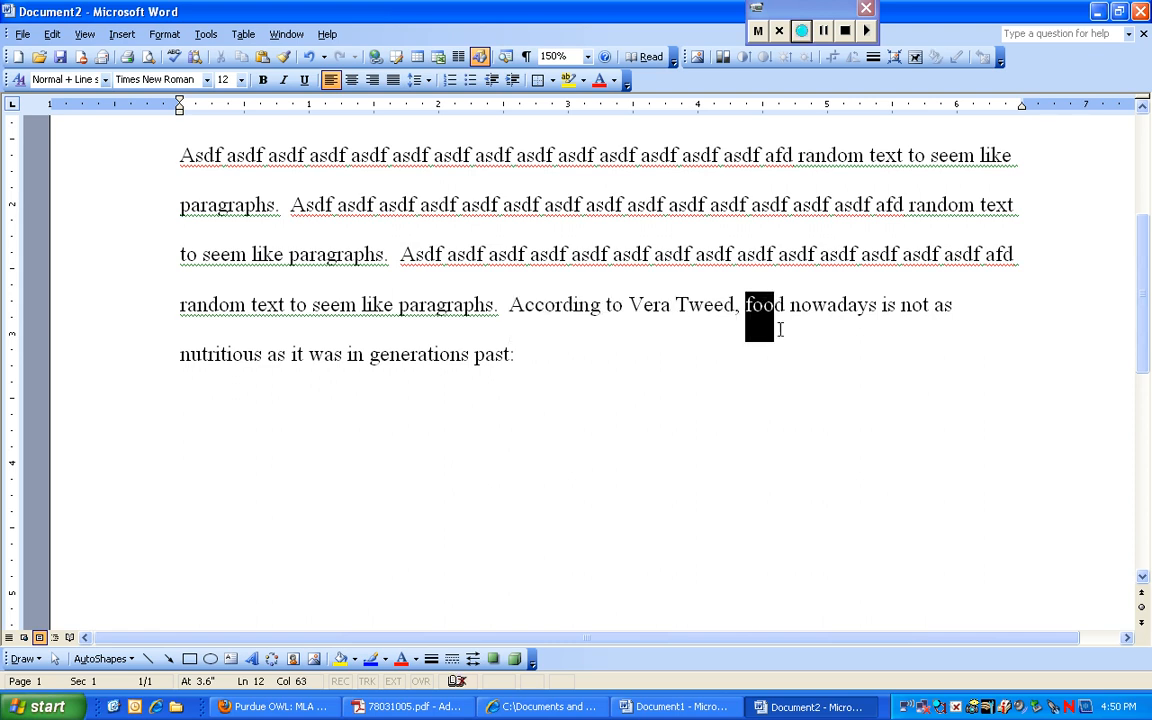
pyautogui.moveTo(744, 304); pyautogui.dragTo(518, 354)
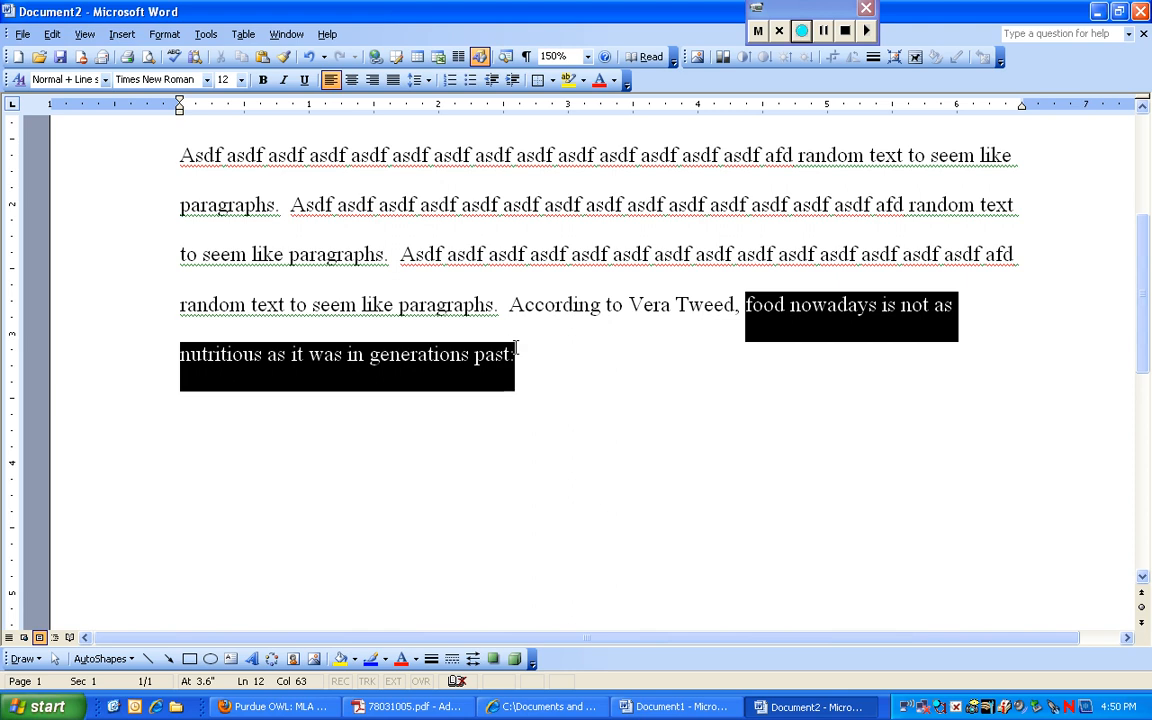
pyautogui.click(509, 354)
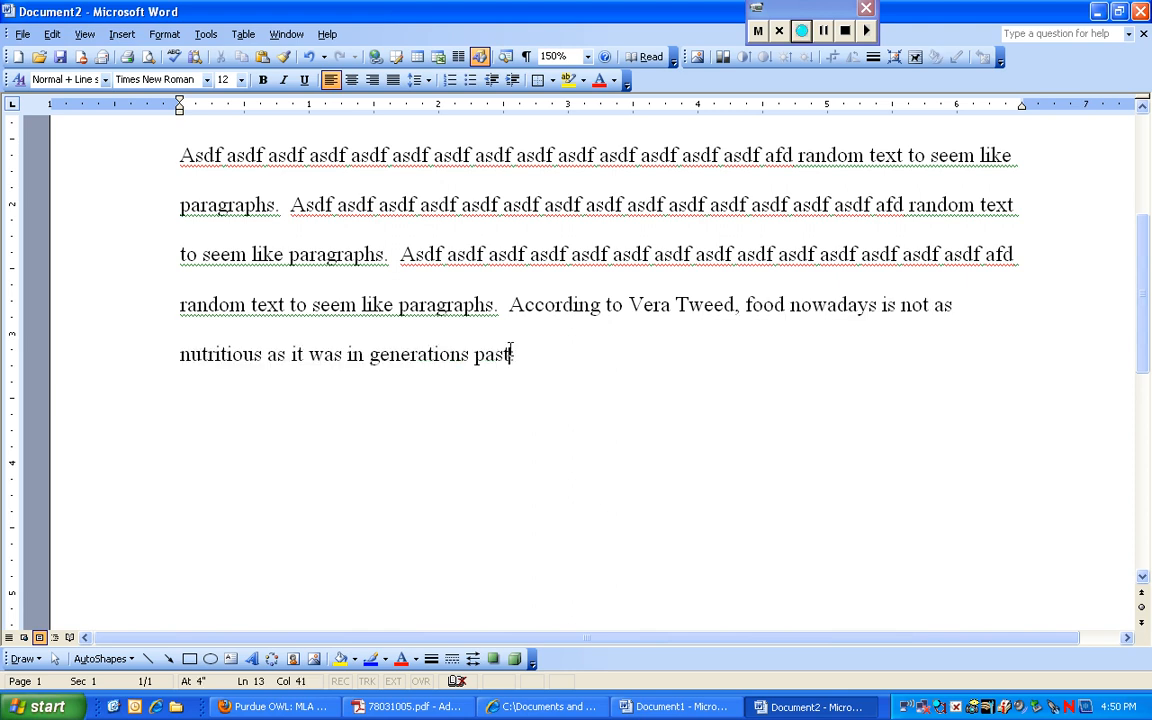
pyautogui.write('.')
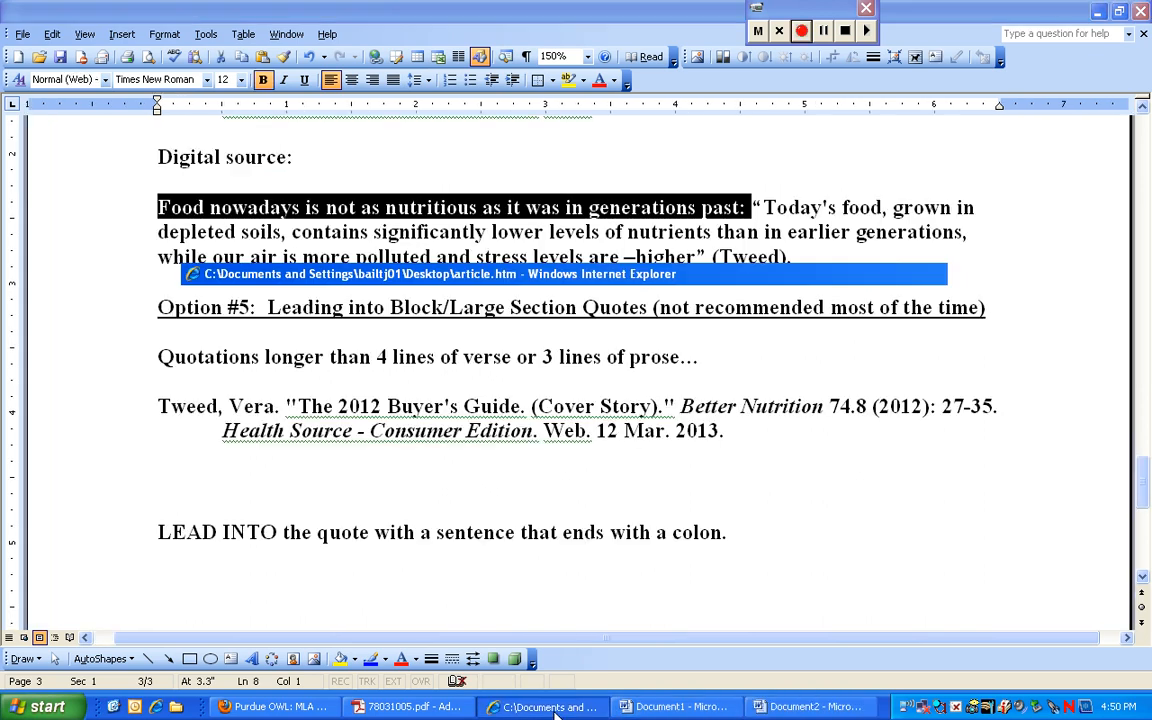
# - In Internet Explorer, select and copy the passage starting 'Today's food, grown in depleted soils'
pyautogui.click(528, 704)
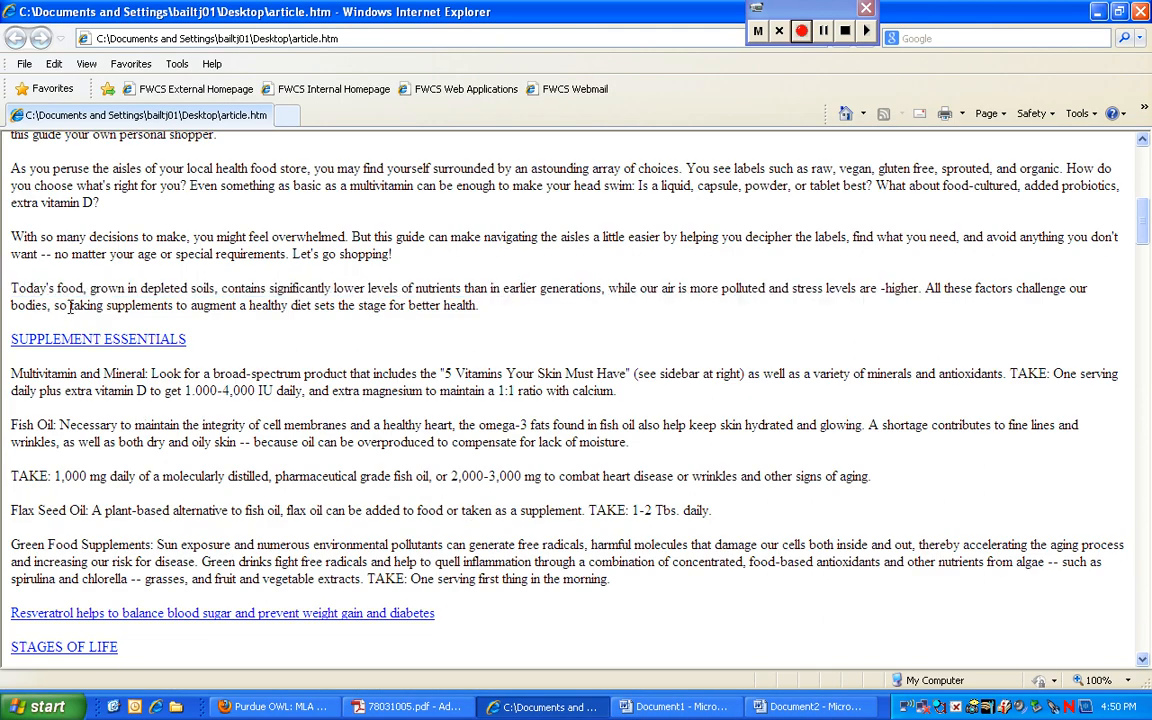
pyautogui.moveTo(11, 288); pyautogui.dragTo(490, 288)
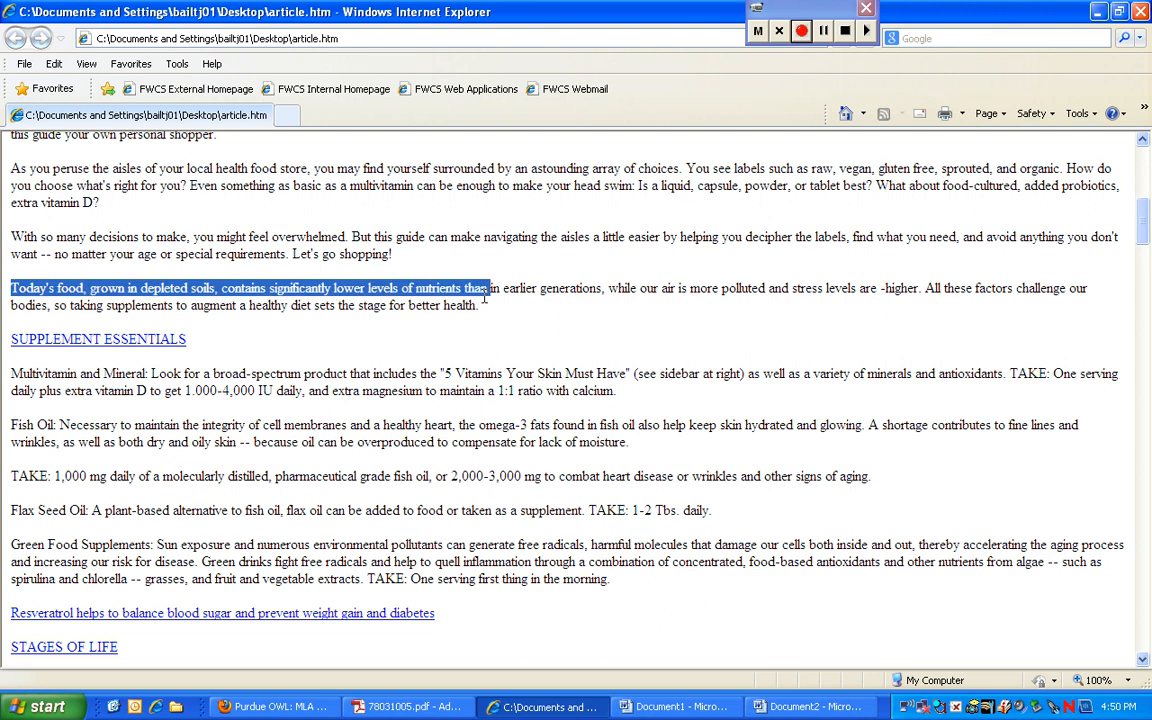
pyautogui.rightClick(480, 305)
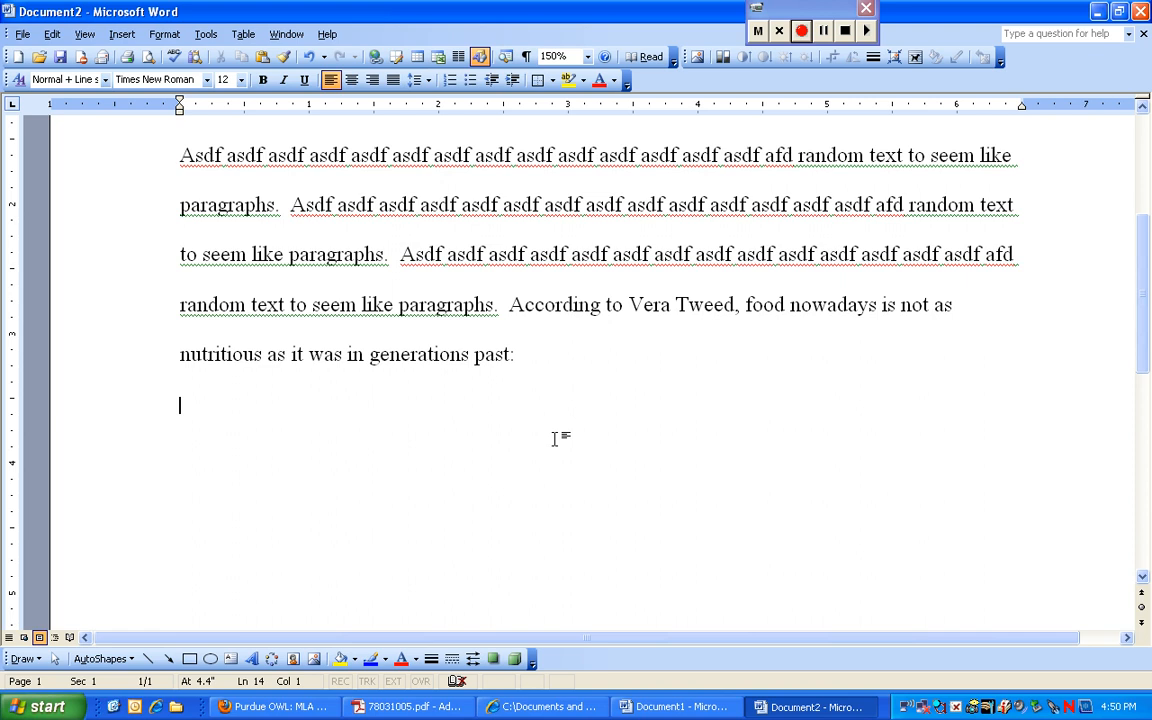
# - Paste Tweed's passage below the lead-in using Match Destination Formatting, then select the pasted paragraph
pyautogui.rightClick(554, 438)
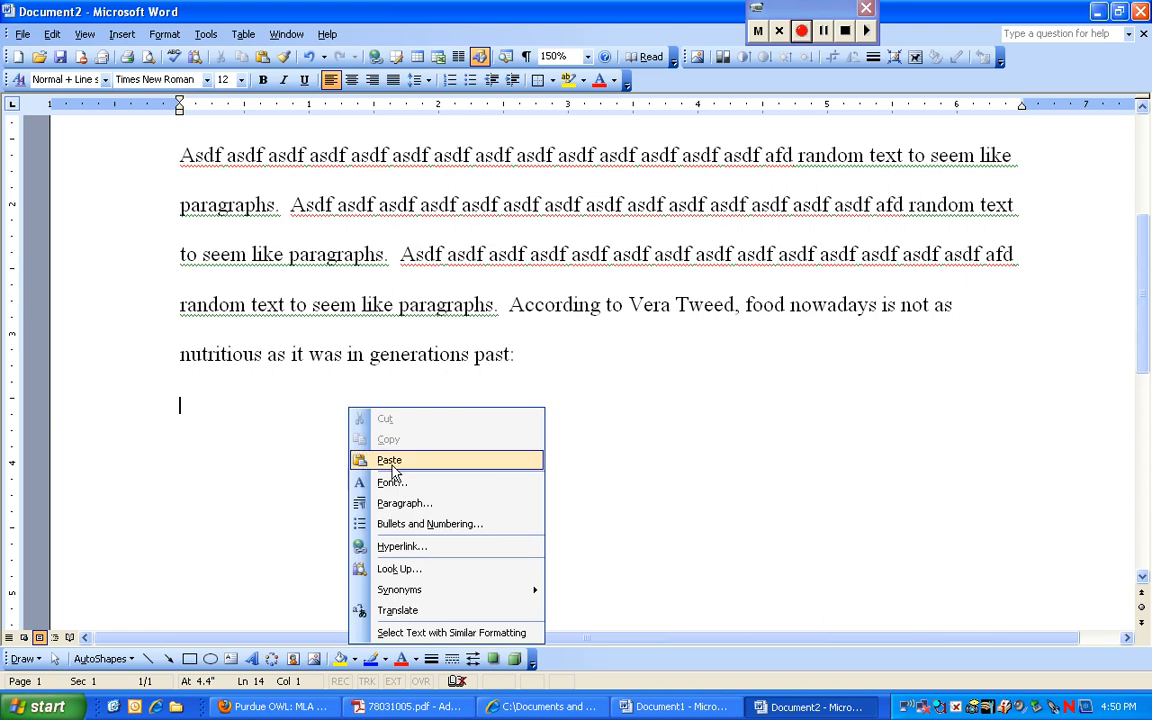
pyautogui.click(388, 460)
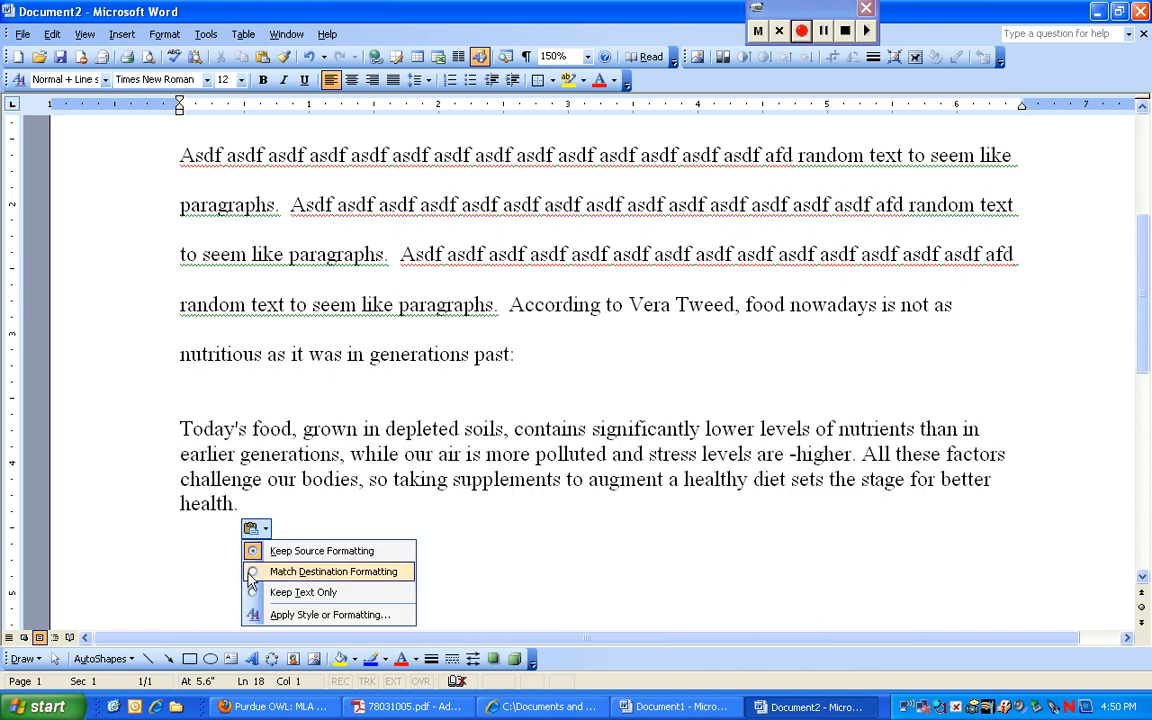
pyautogui.click(331, 571)
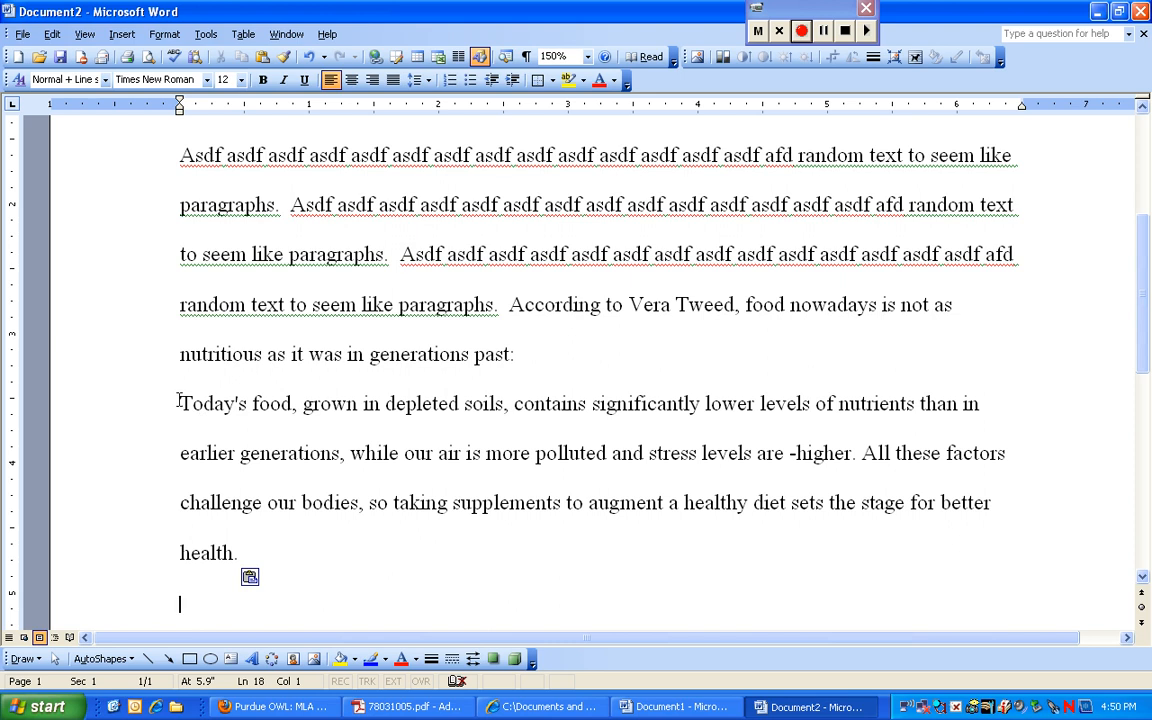
pyautogui.moveTo(179, 403); pyautogui.dragTo(237, 553)
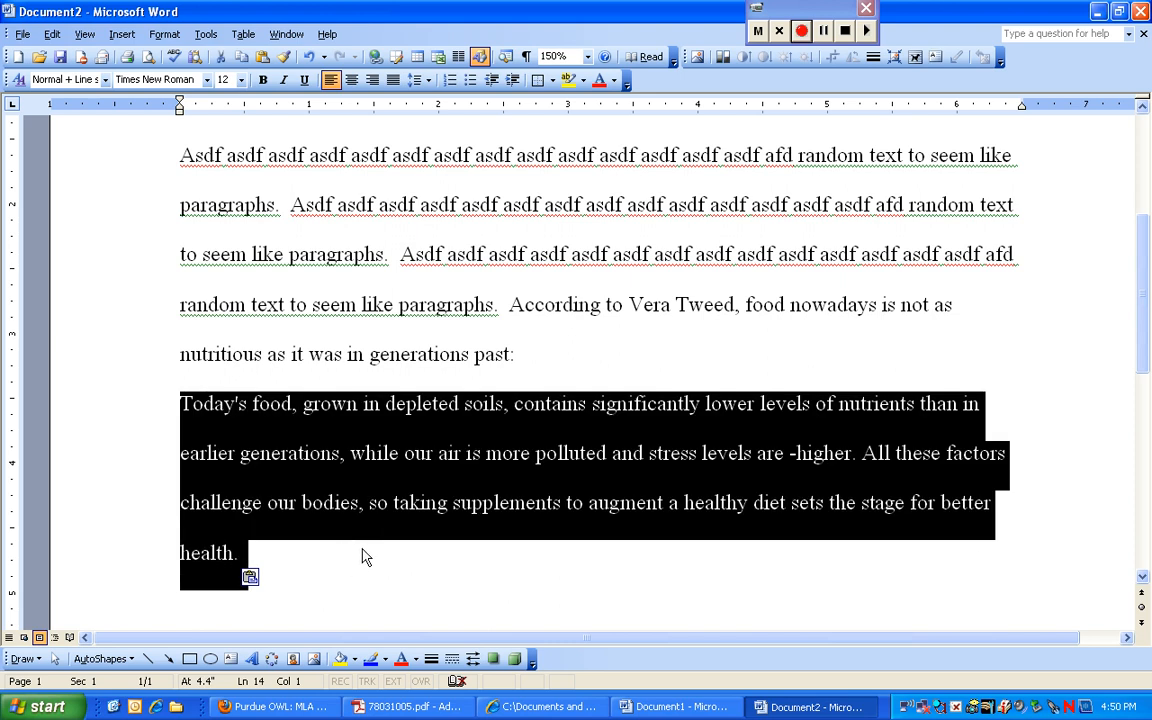
pyautogui.moveTo(315, 565)
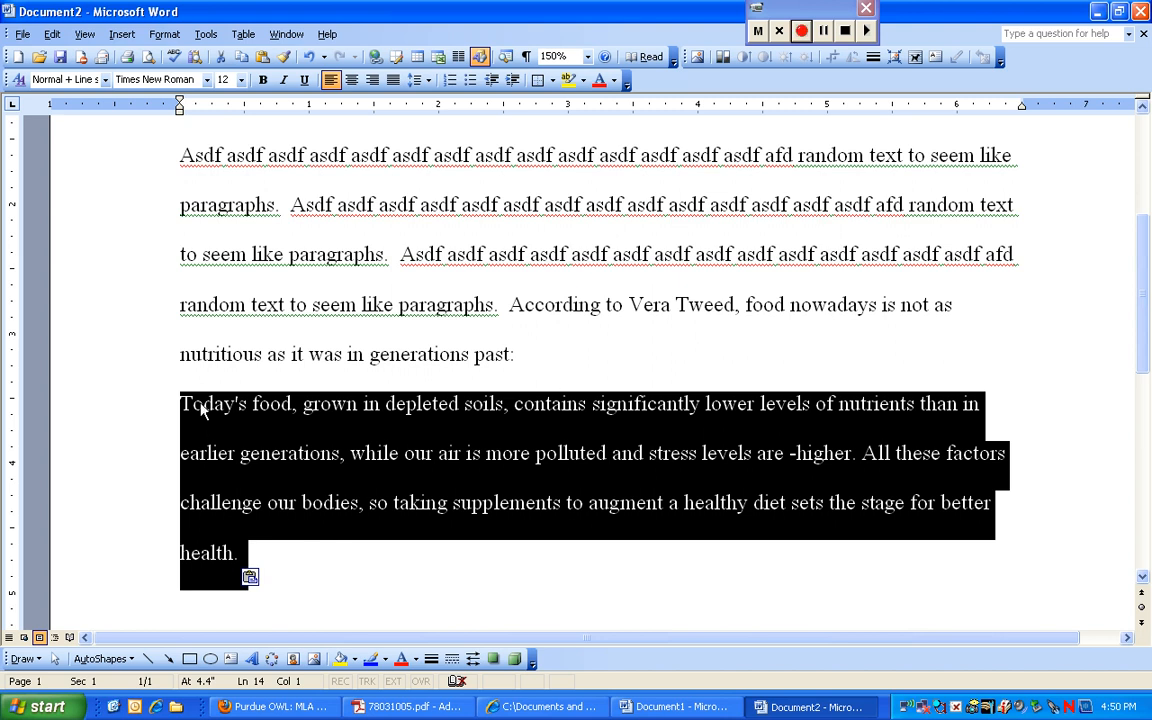
pyautogui.moveTo(310, 418)
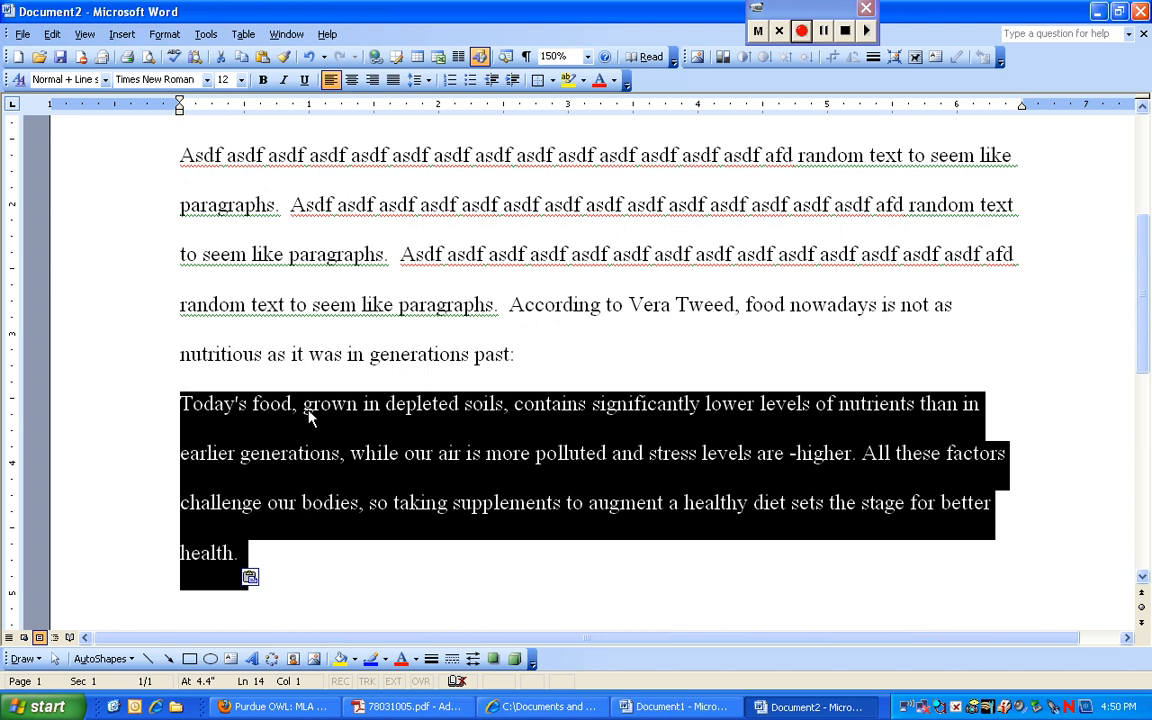
pyautogui.moveTo(225, 583)
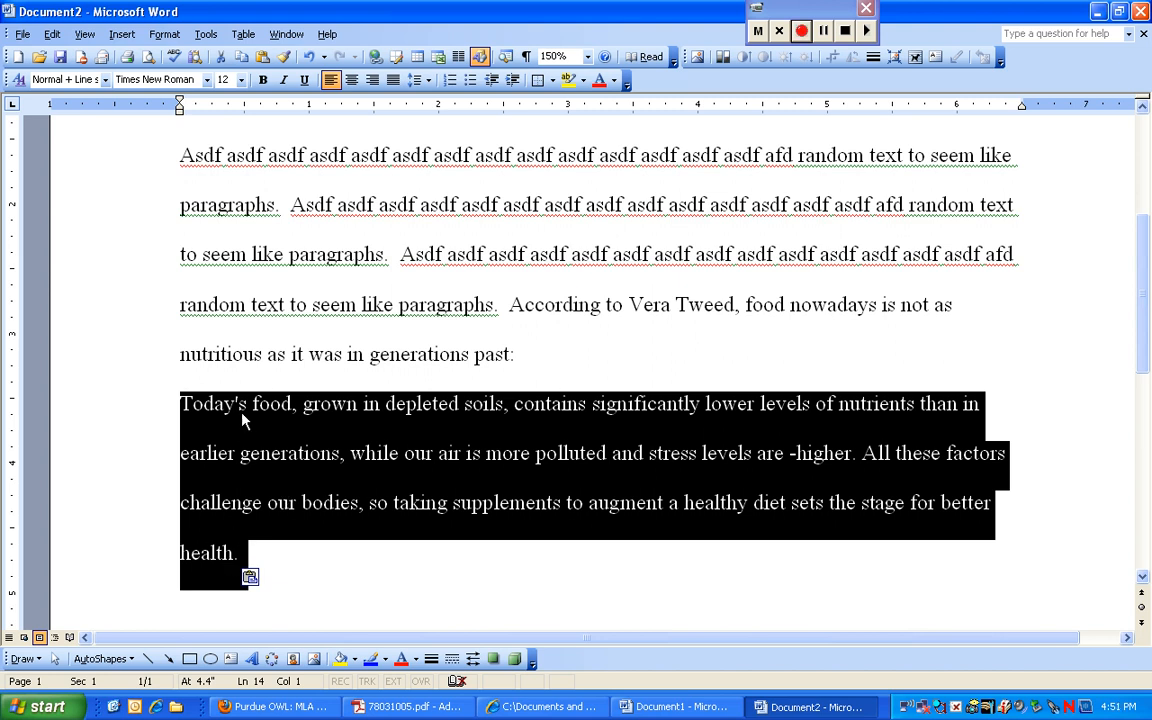
pyautogui.moveTo(221, 572)
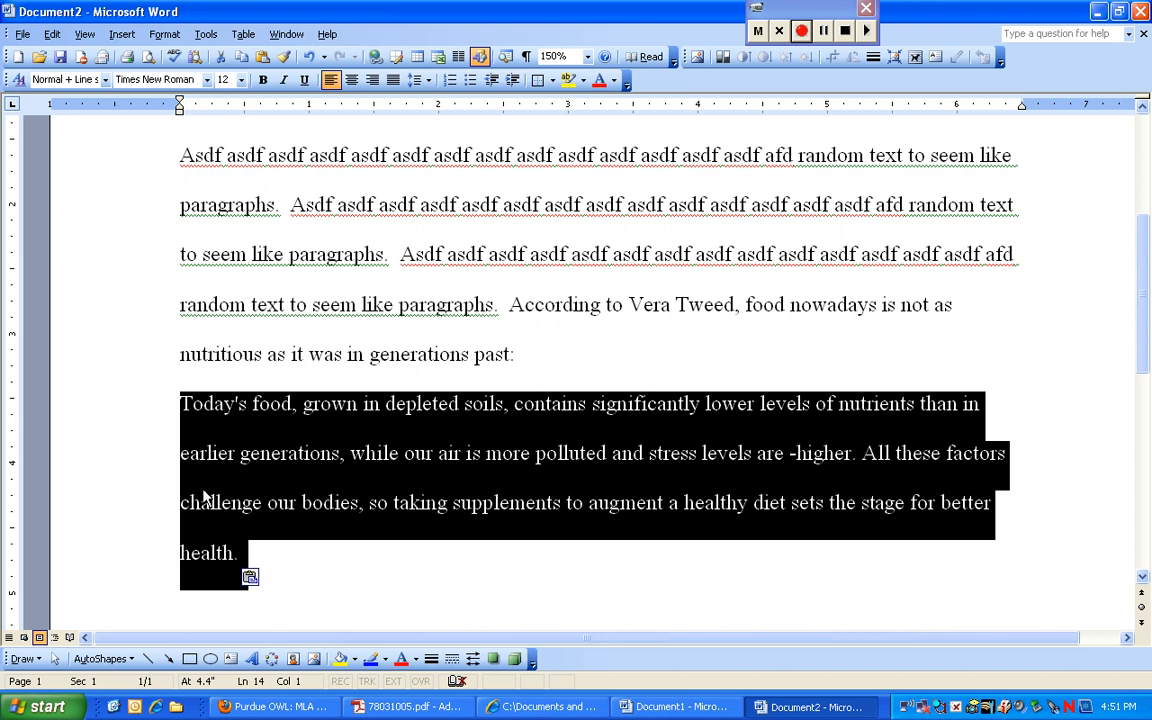
pyautogui.moveTo(193, 434)
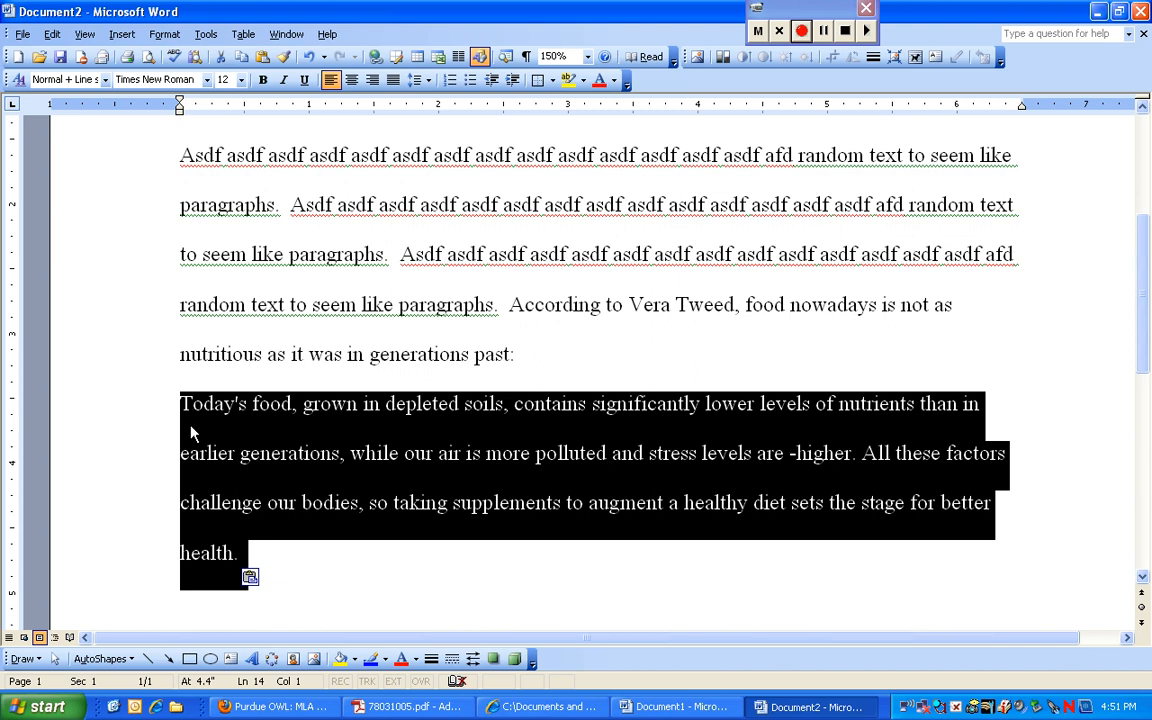
pyautogui.moveTo(229, 553)
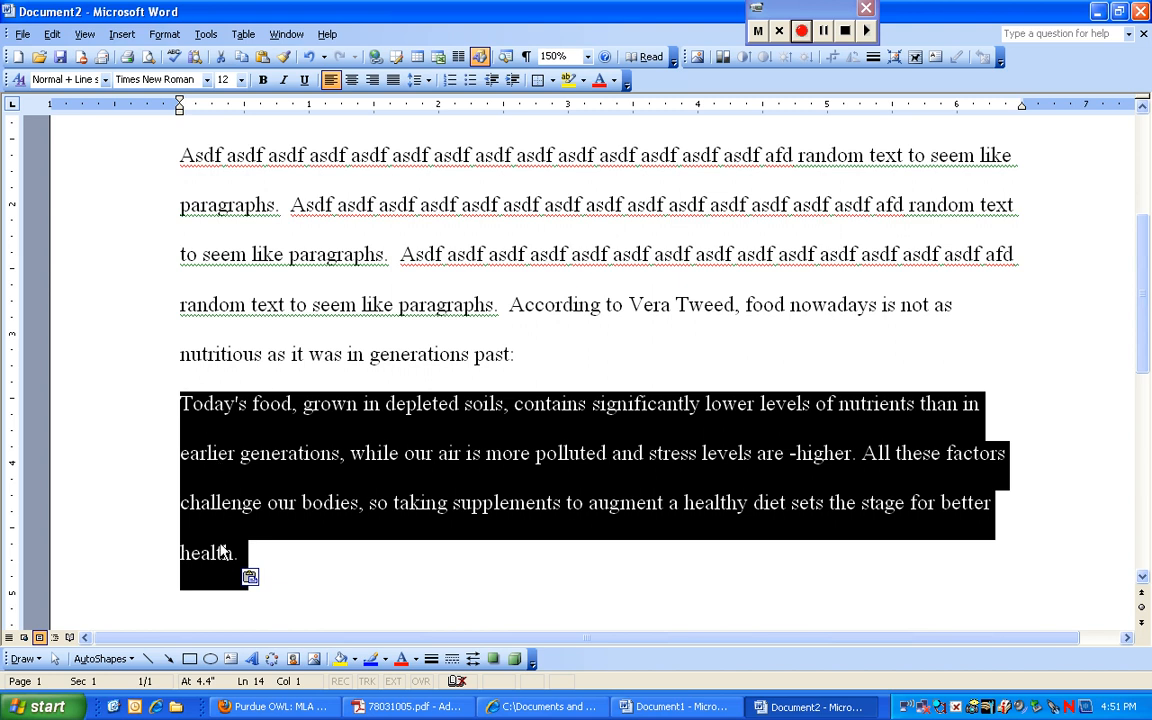
pyautogui.moveTo(197, 137)
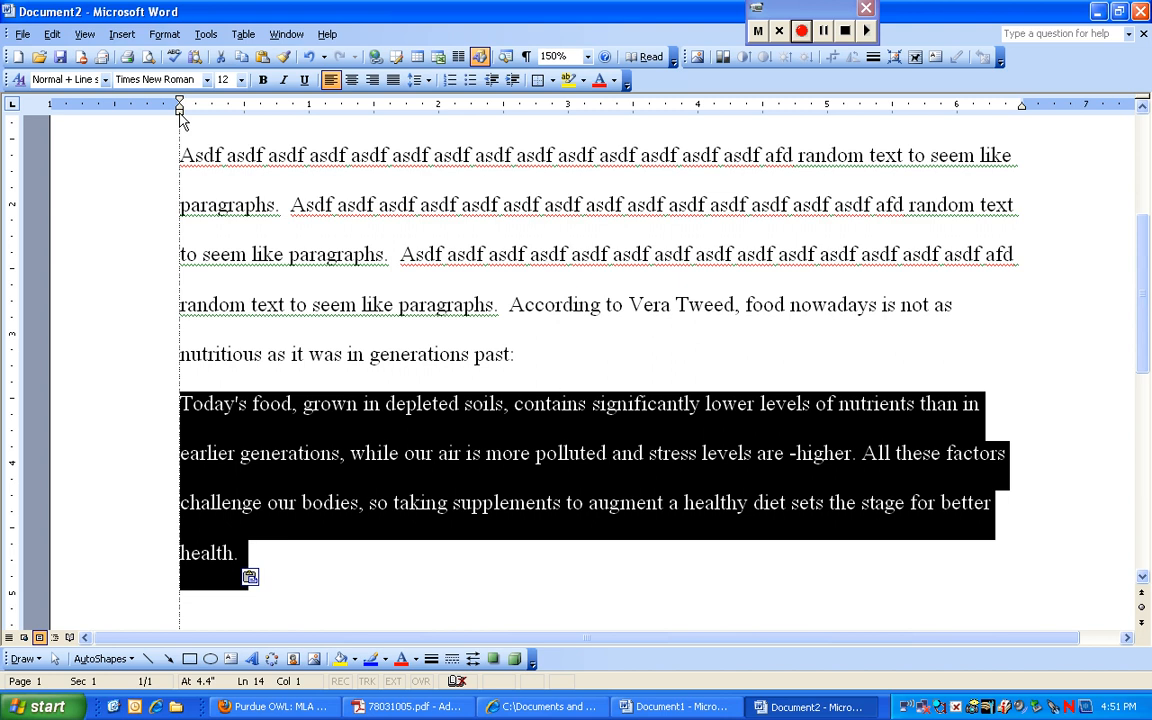
pyautogui.moveTo(173, 135)
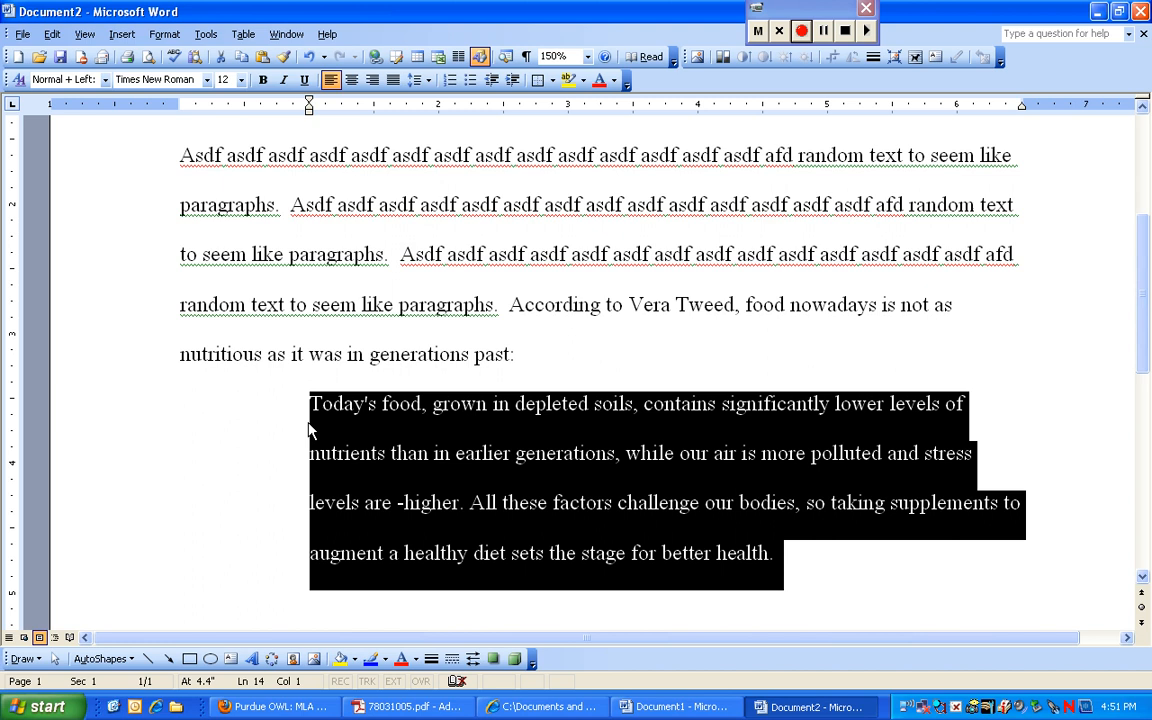
pyautogui.moveTo(572, 440)
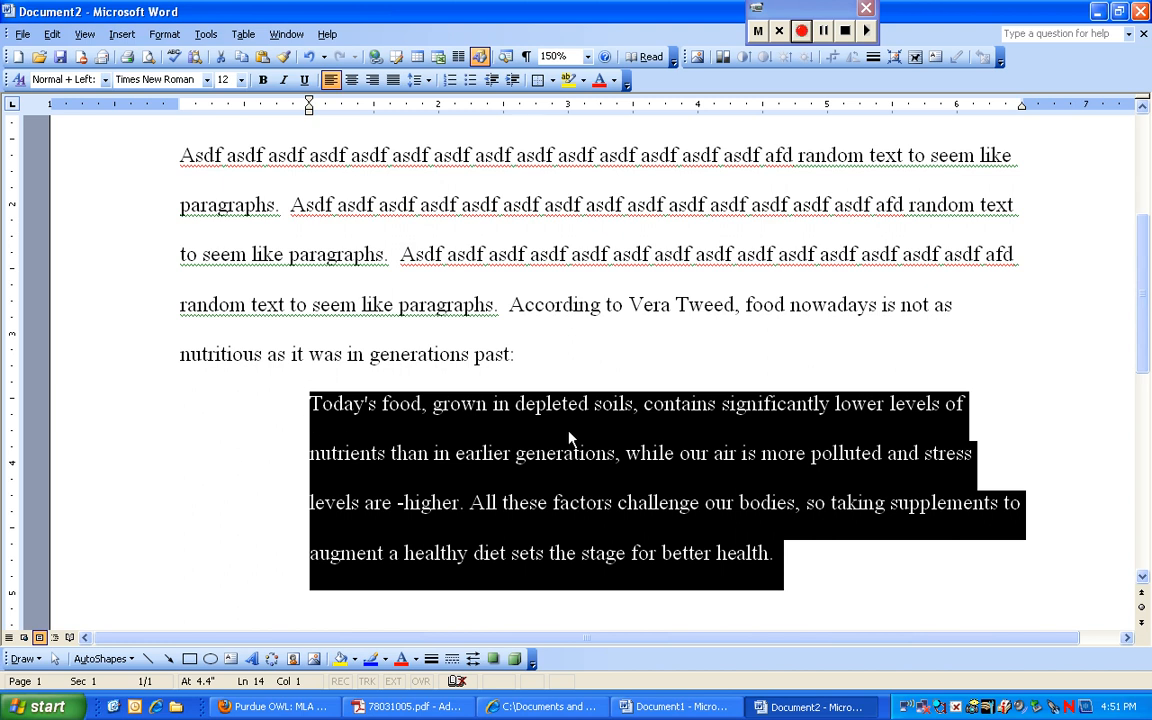
pyautogui.moveTo(690, 488)
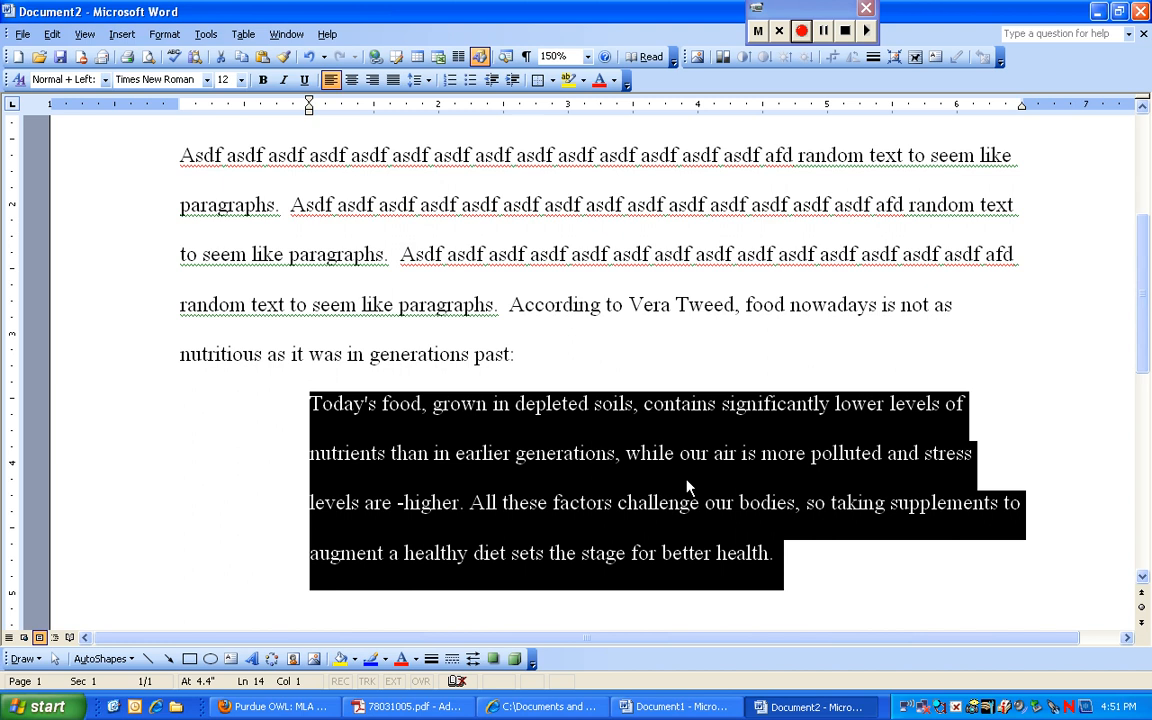
pyautogui.moveTo(819, 565)
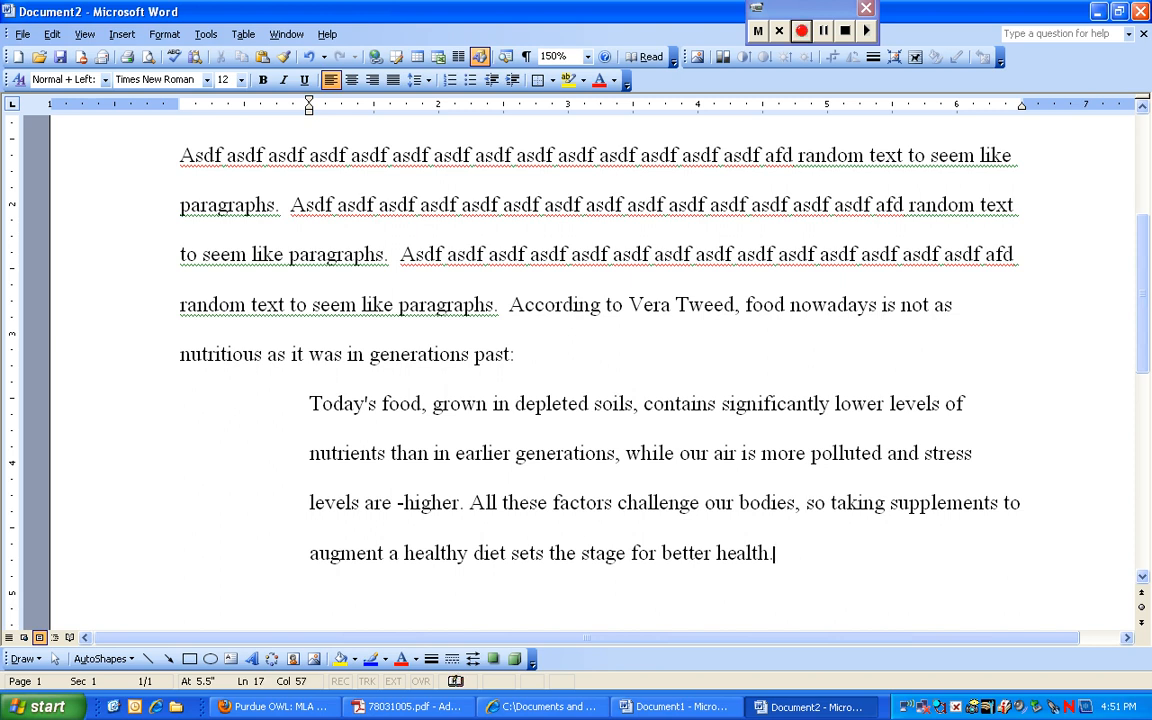
# - Type the citation '(Tweed, 28)', correcting 'Twead' and briefly checking the notes document
pyautogui.write('(')
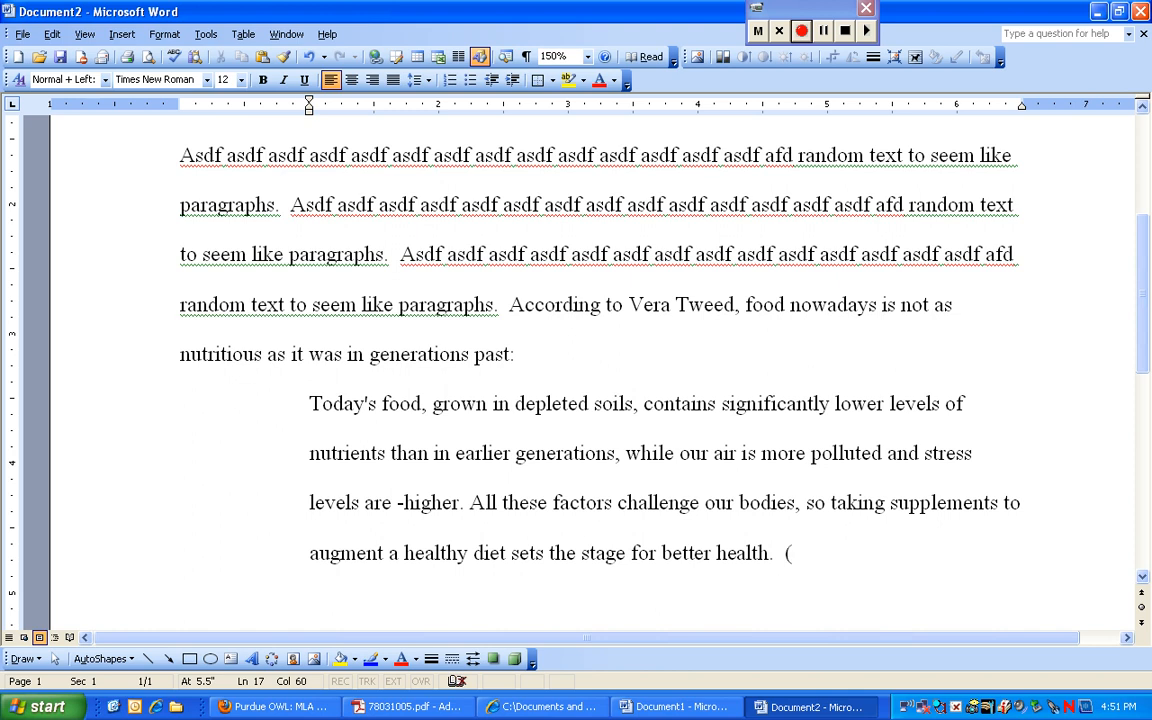
pyautogui.write('Twe')
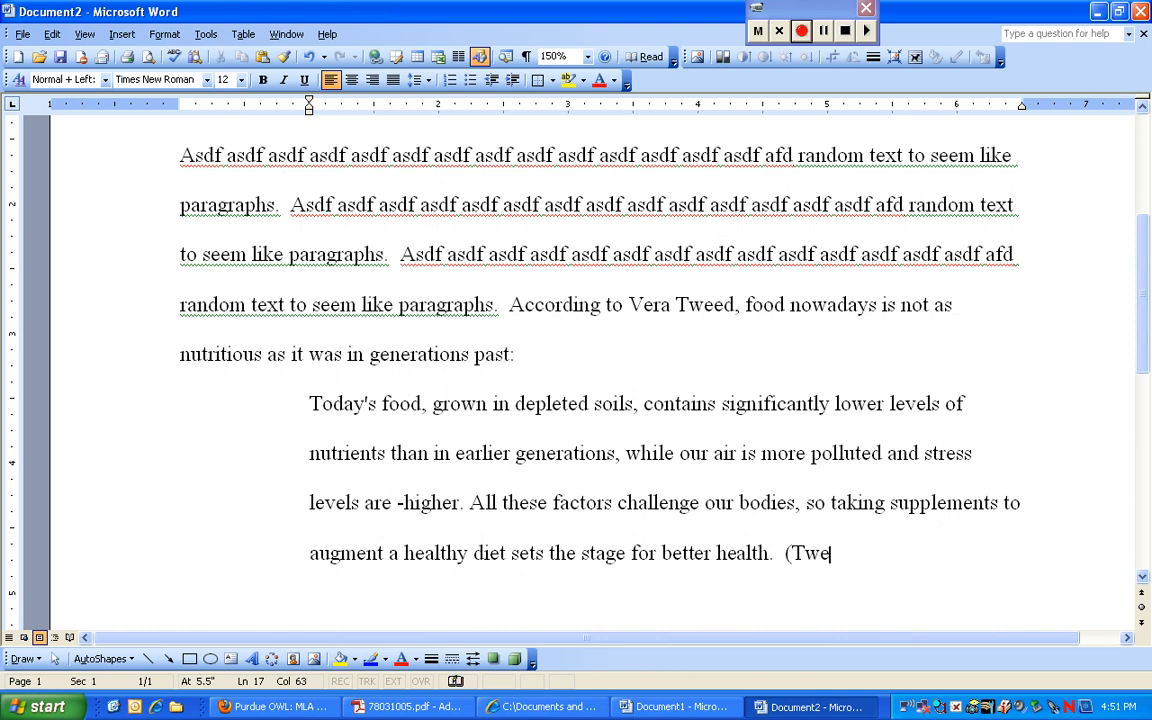
pyautogui.write('ad,')
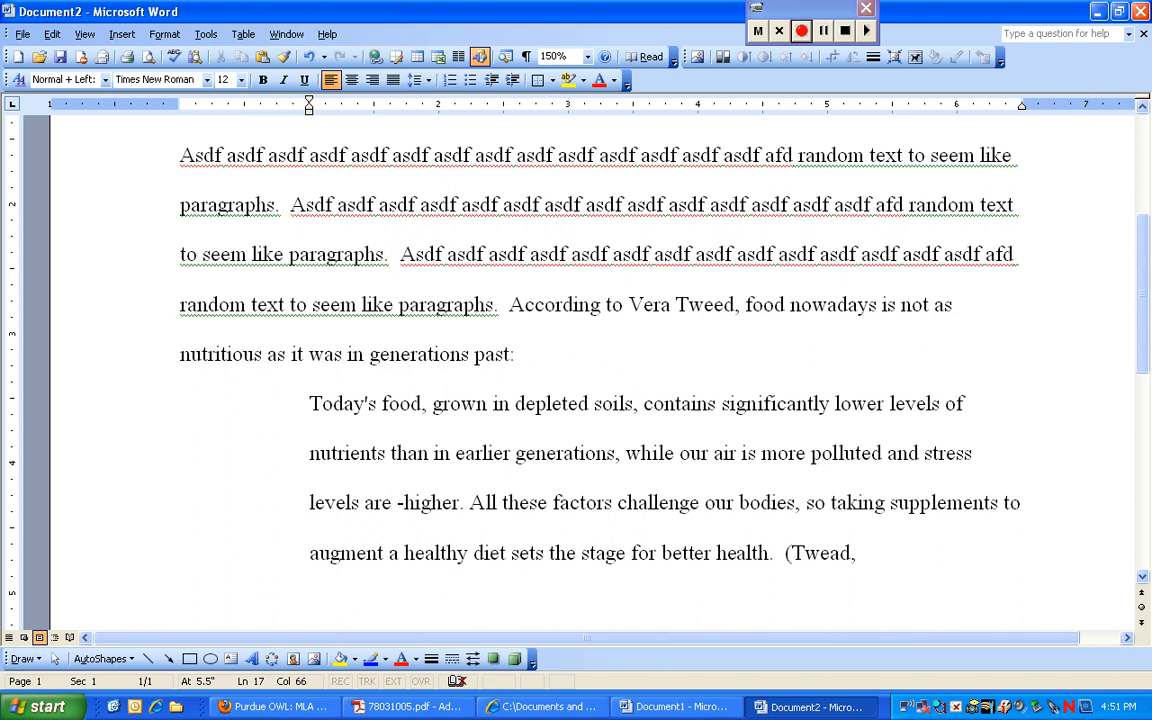
pyautogui.press('BackSpace')
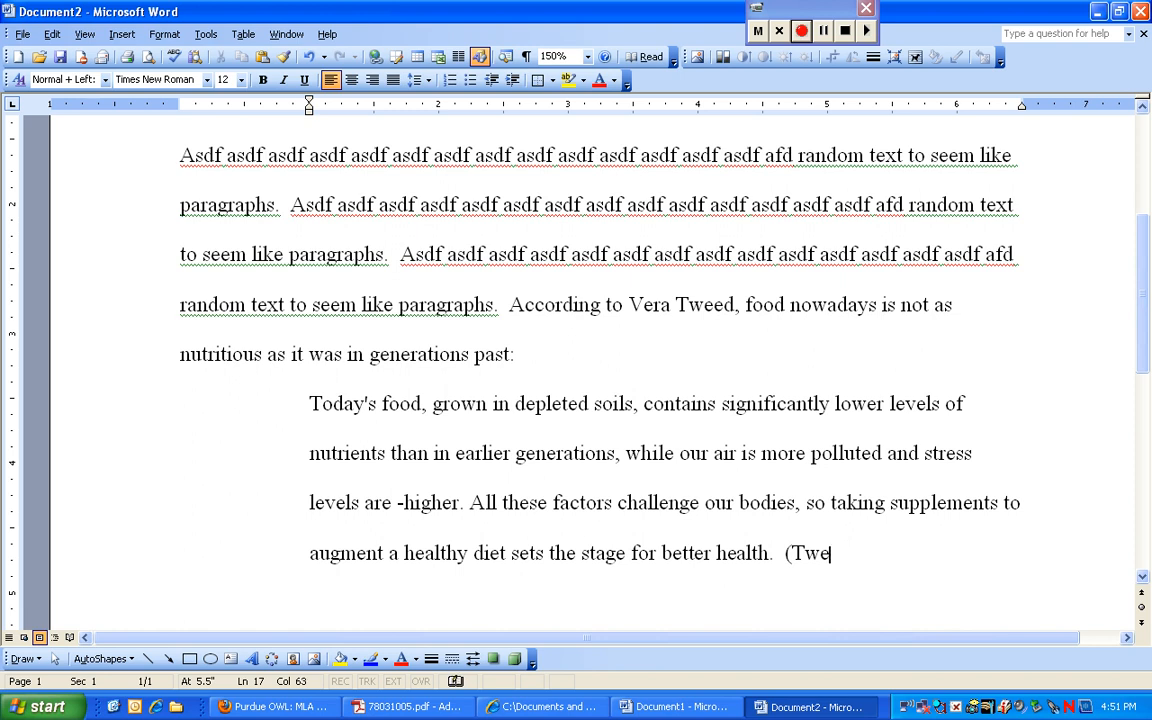
pyautogui.write('ed,')
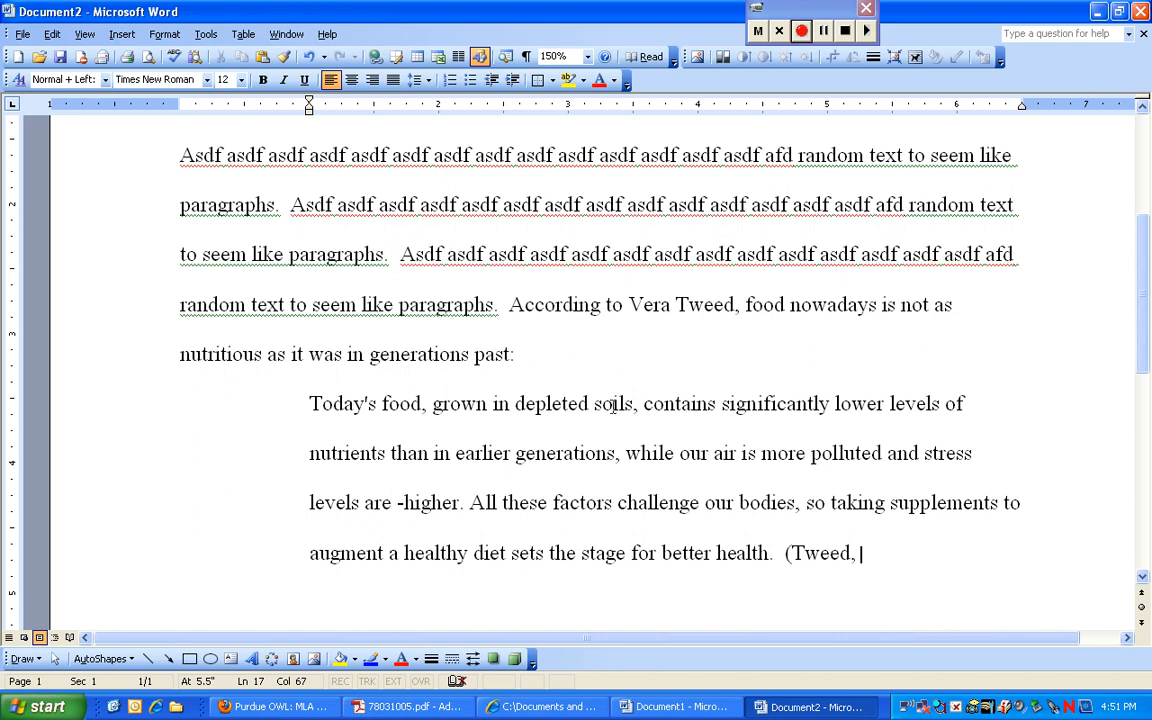
pyautogui.click(666, 706)
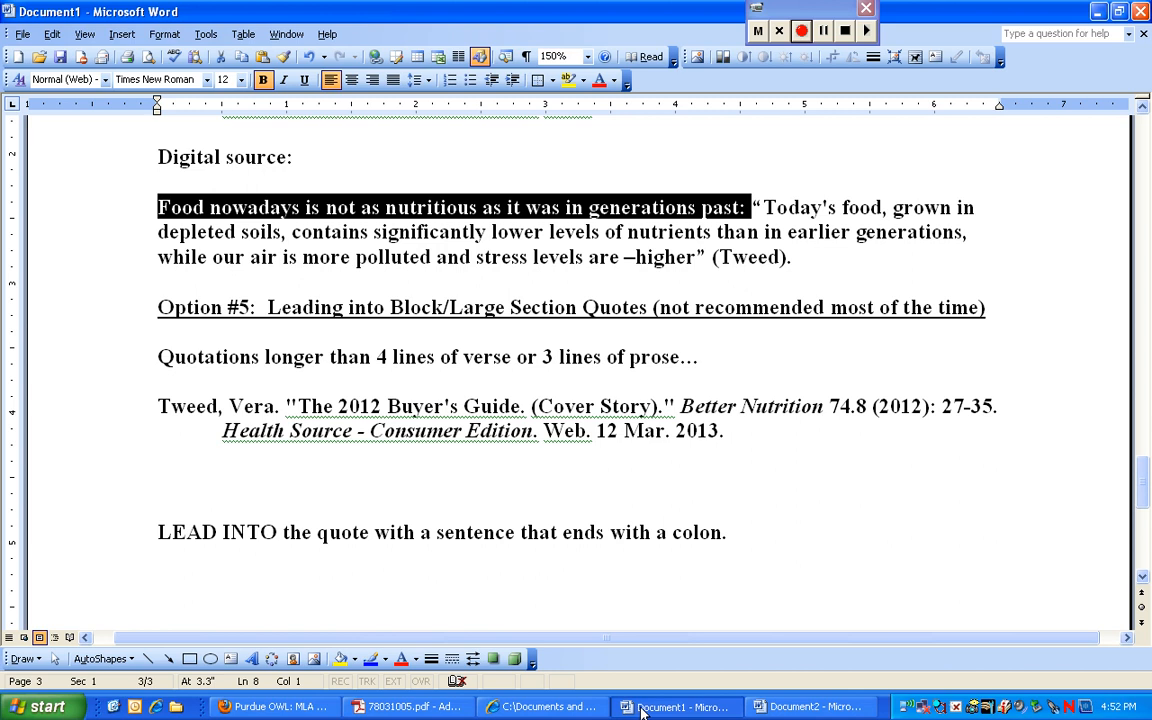
pyautogui.click(812, 706)
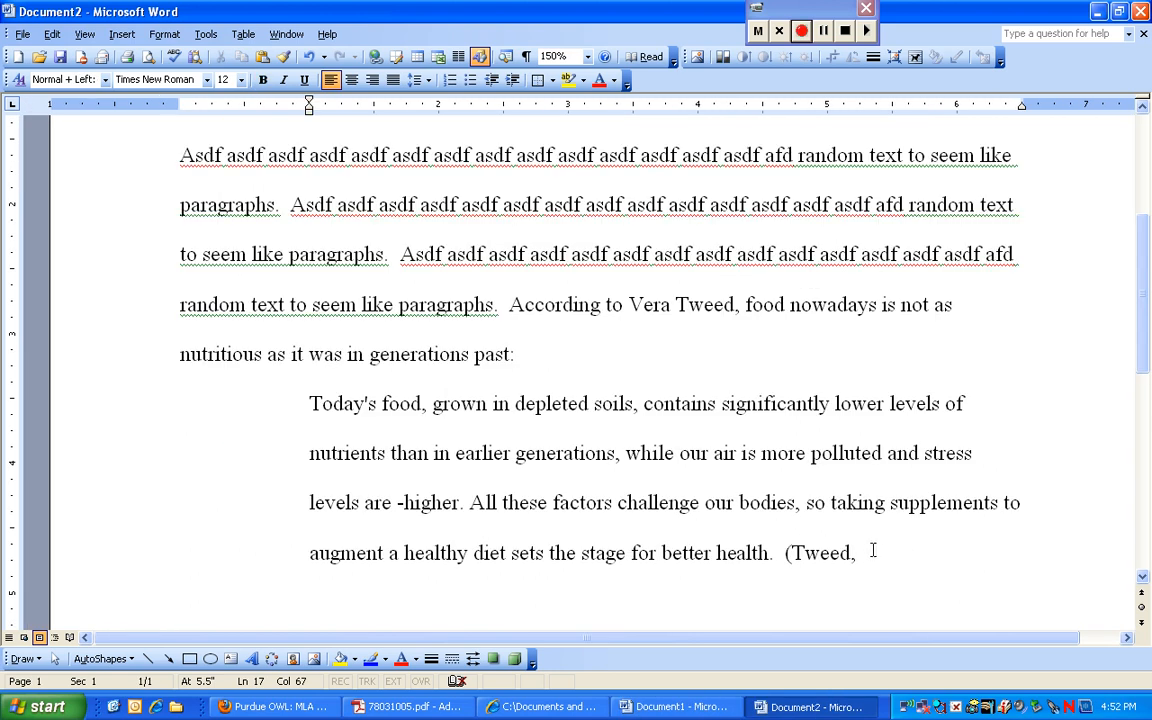
pyautogui.write('28)')
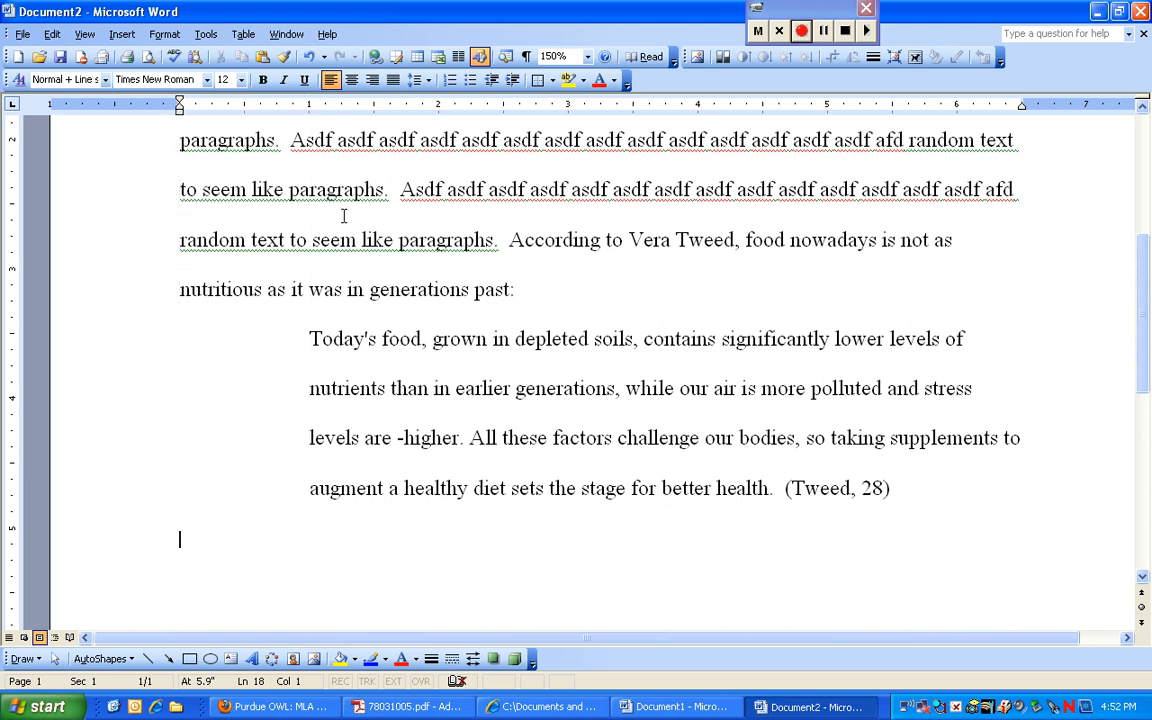
# - Type the unindented filler paragraph 'Asdfjk asdfjkl sdfjkl asdfjals fjlkj asdf j'
pyautogui.write('Asdfjk asdfjkl sdfjkl asd')
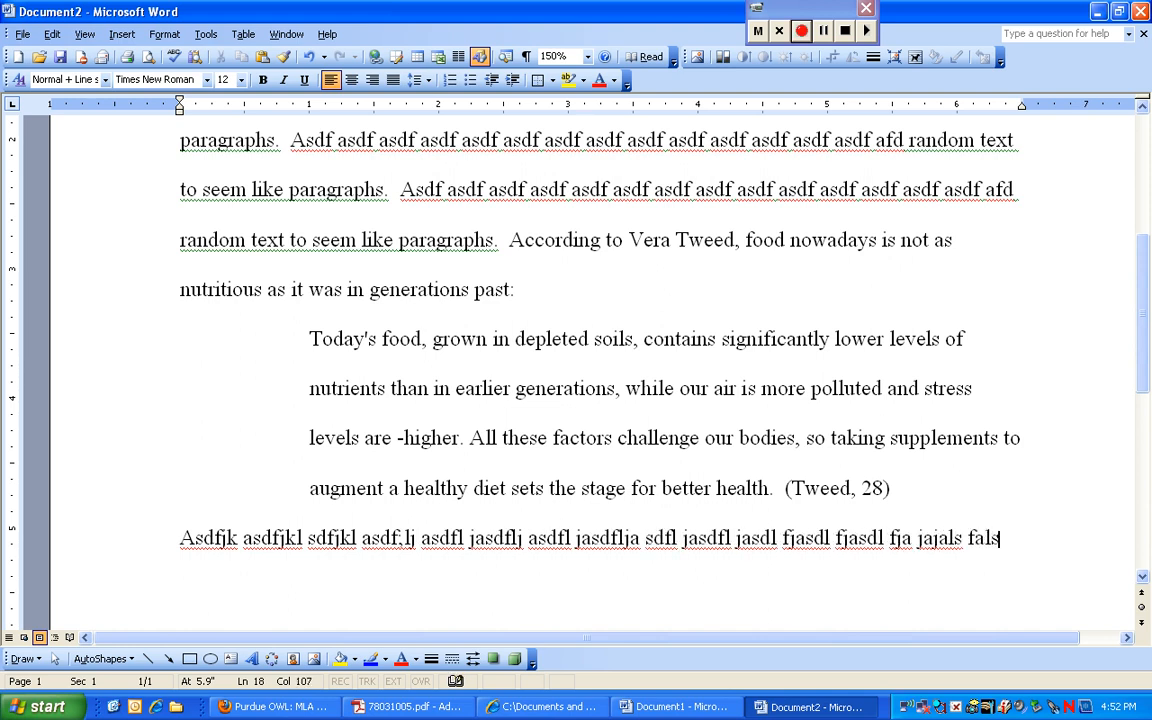
pyautogui.write('fjals fjlkj asdf j.')
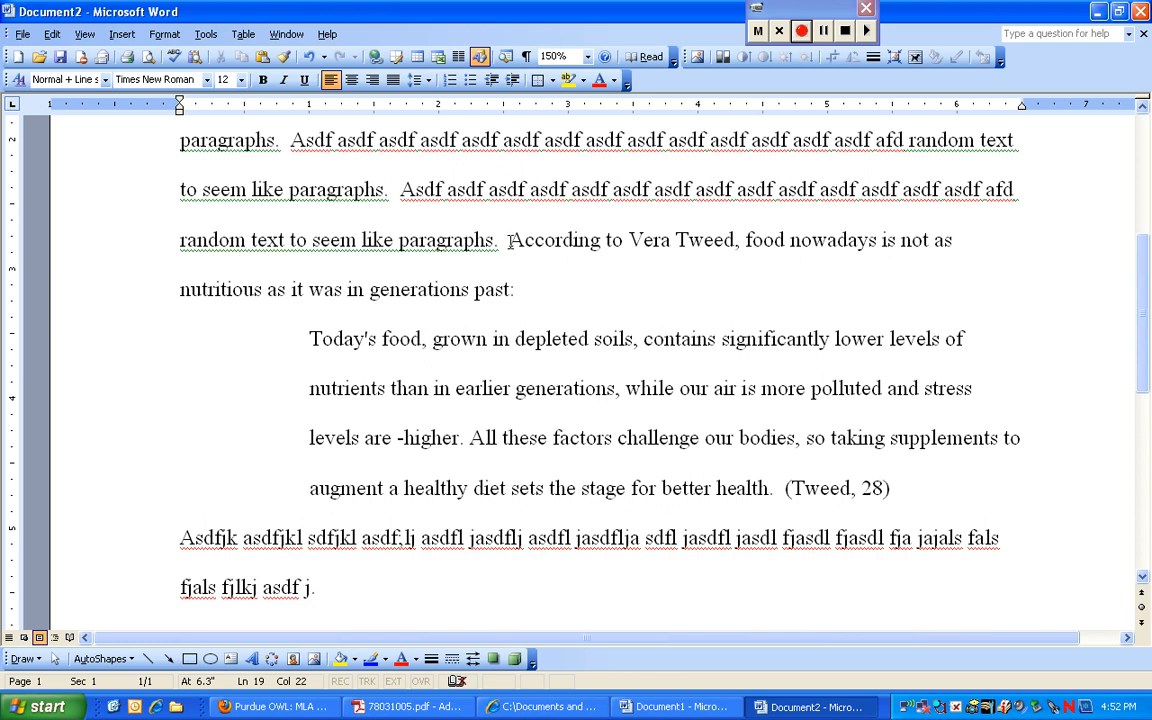
pyautogui.moveTo(508, 240); pyautogui.dragTo(515, 289)
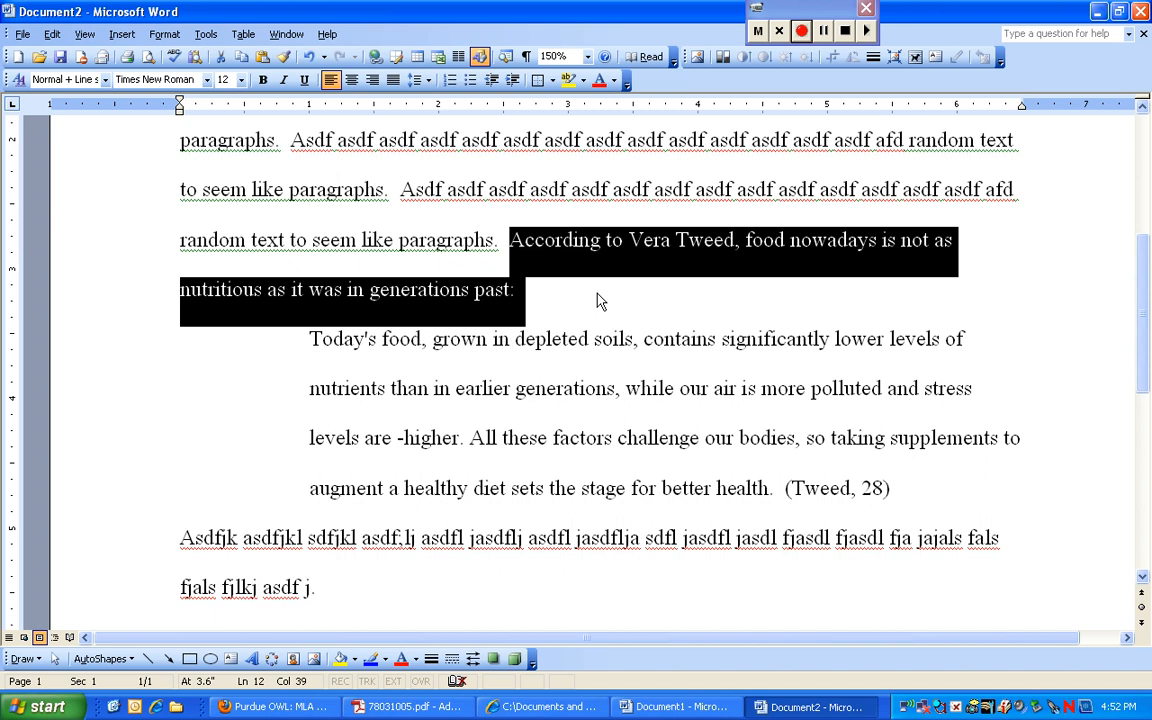
pyautogui.click(515, 290)
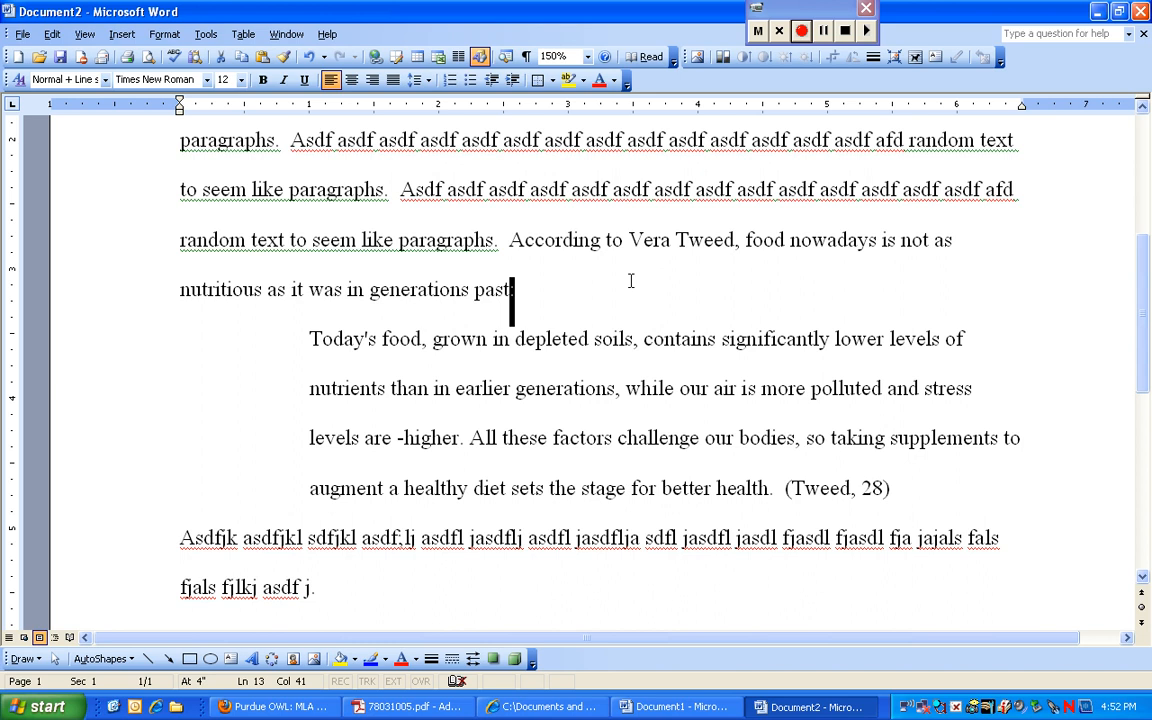
pyautogui.moveTo(303, 331)
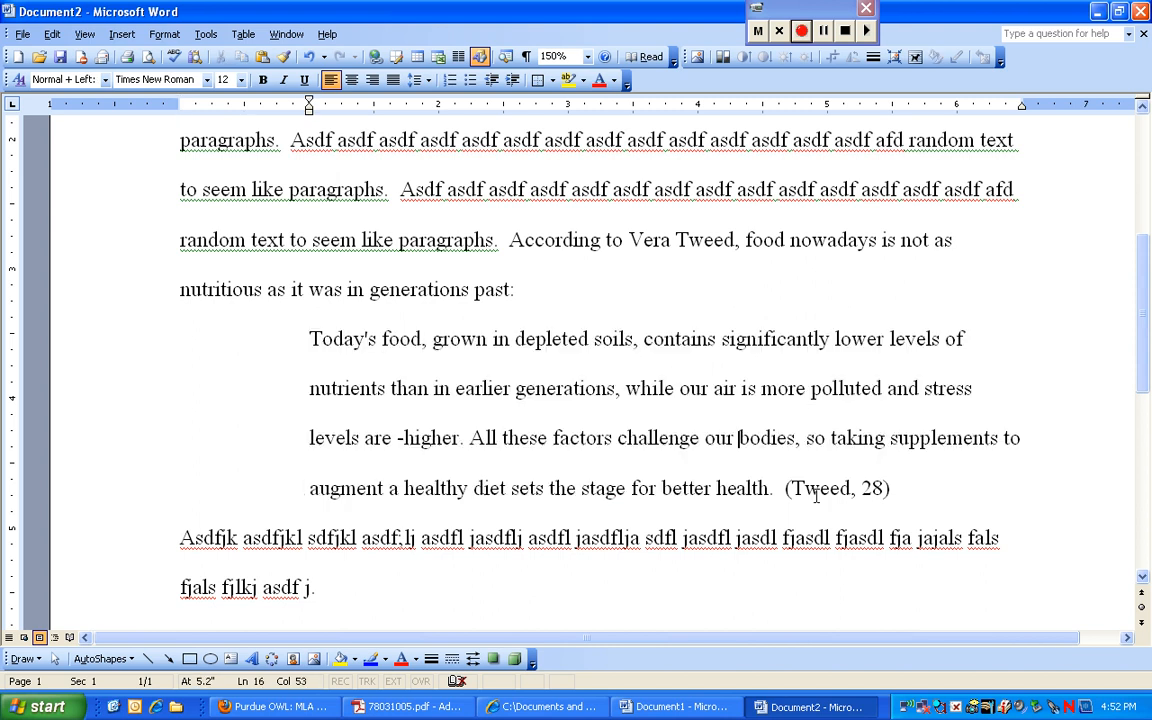
pyautogui.moveTo(782, 488); pyautogui.dragTo(898, 488)
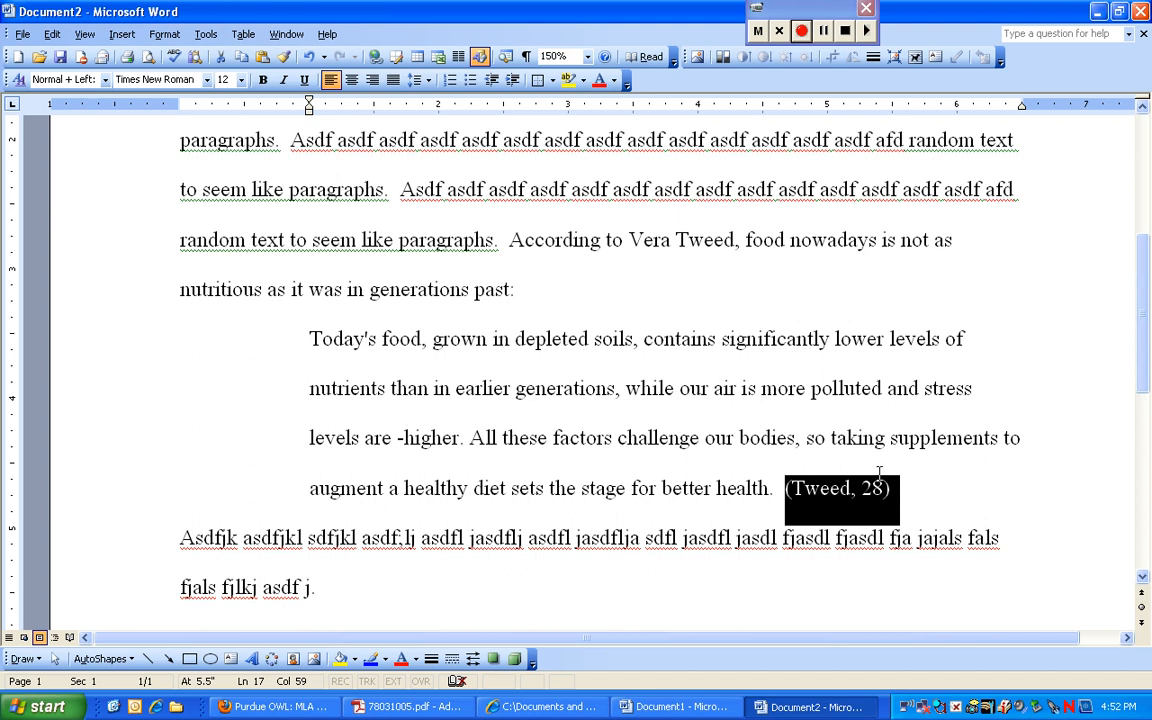
pyautogui.moveTo(884, 508)
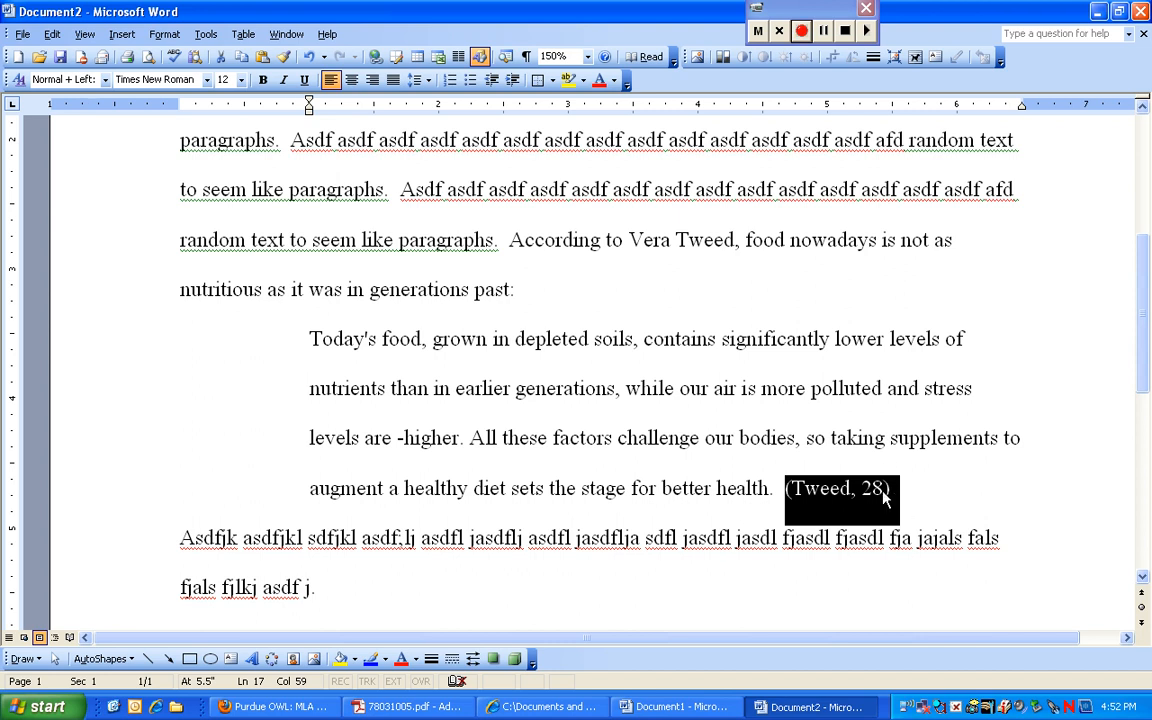
pyautogui.moveTo(728, 258)
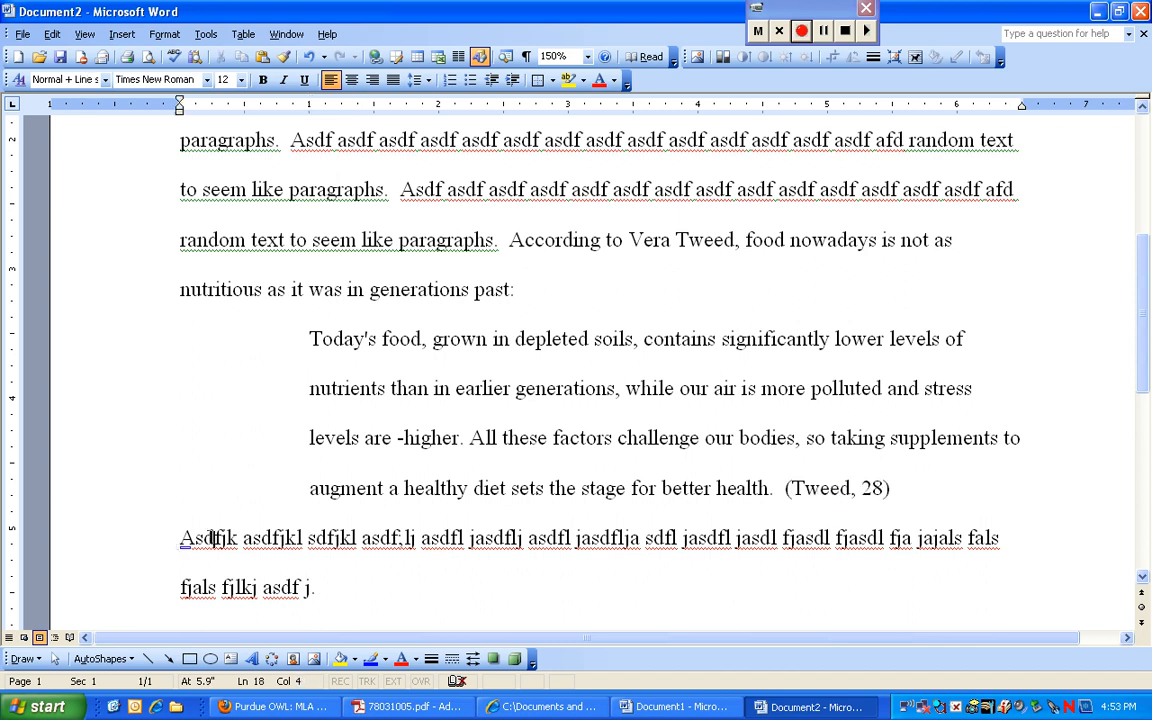
pyautogui.moveTo(179, 538); pyautogui.dragTo(320, 588)
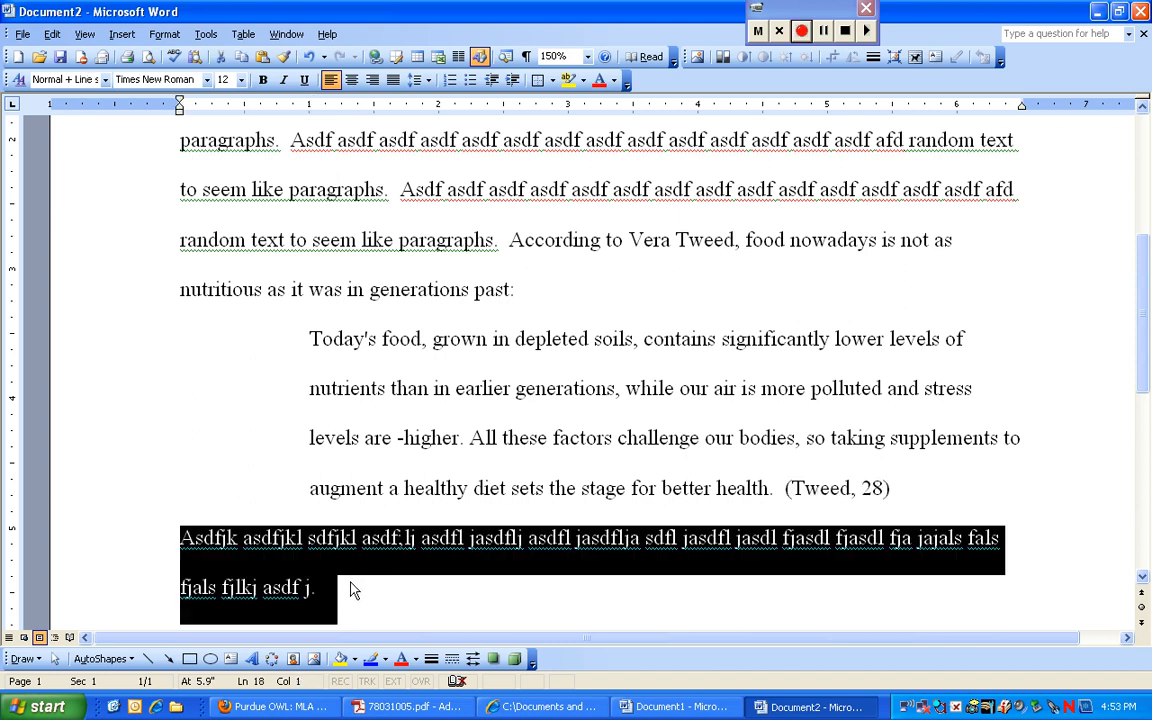
pyautogui.moveTo(340, 585)
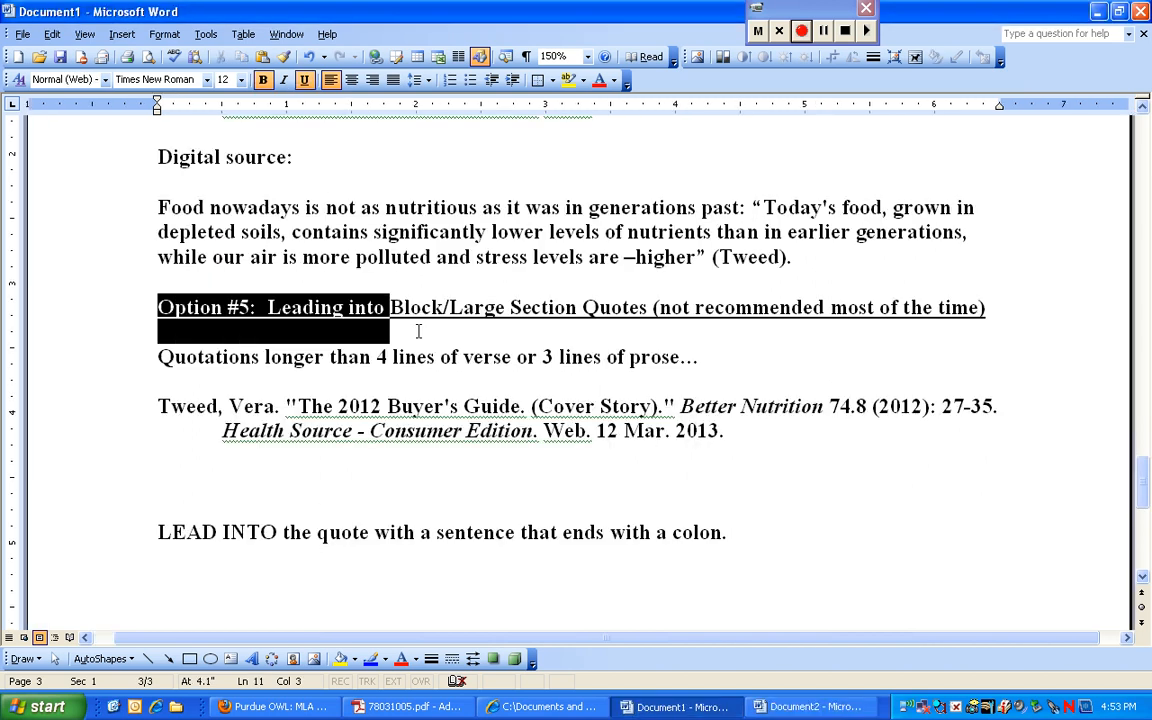
pyautogui.click(641, 357)
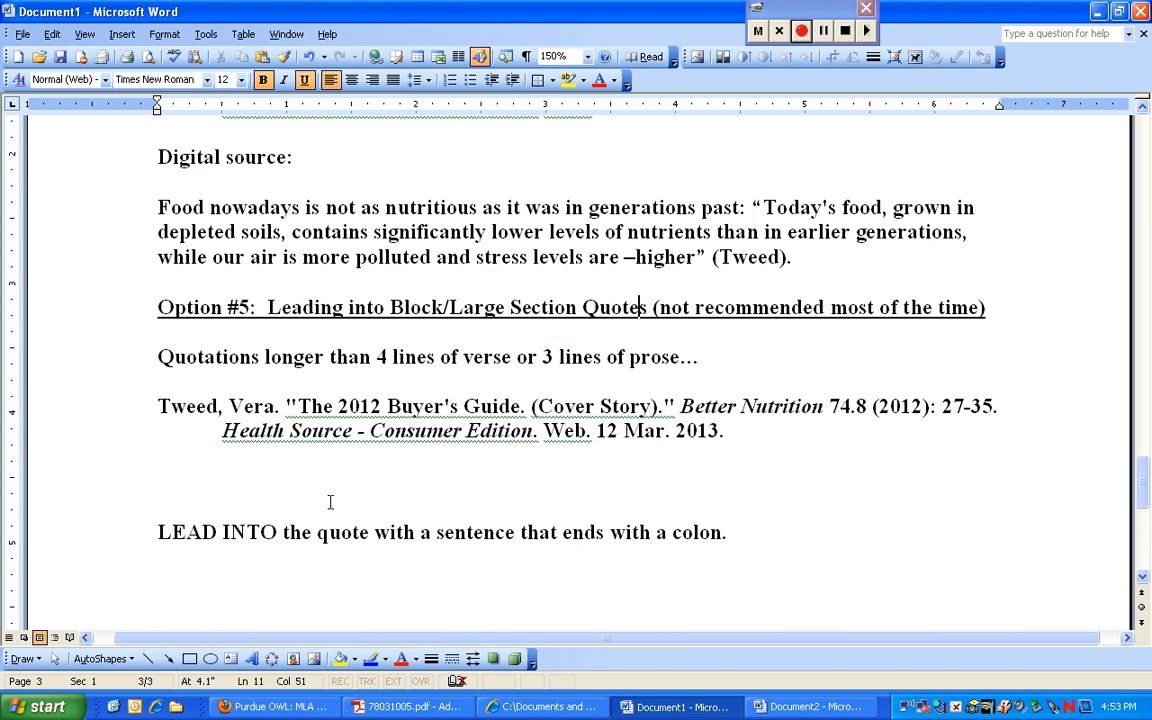
pyautogui.moveTo(780, 532)
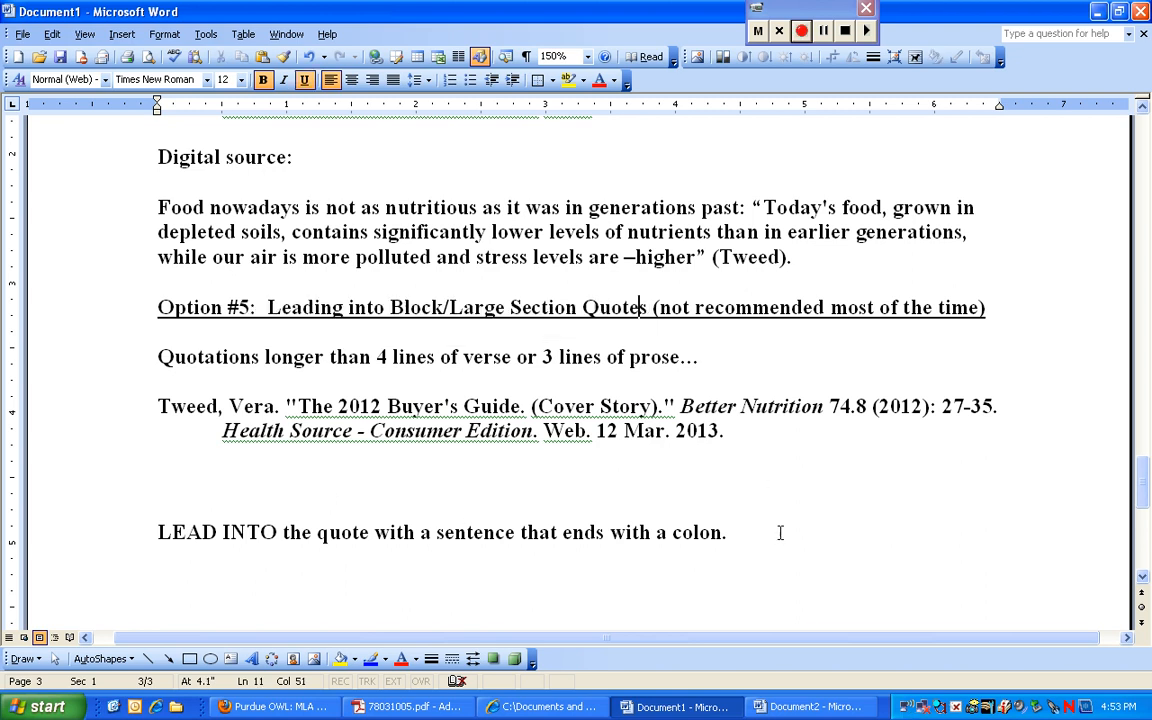
pyautogui.click(808, 706)
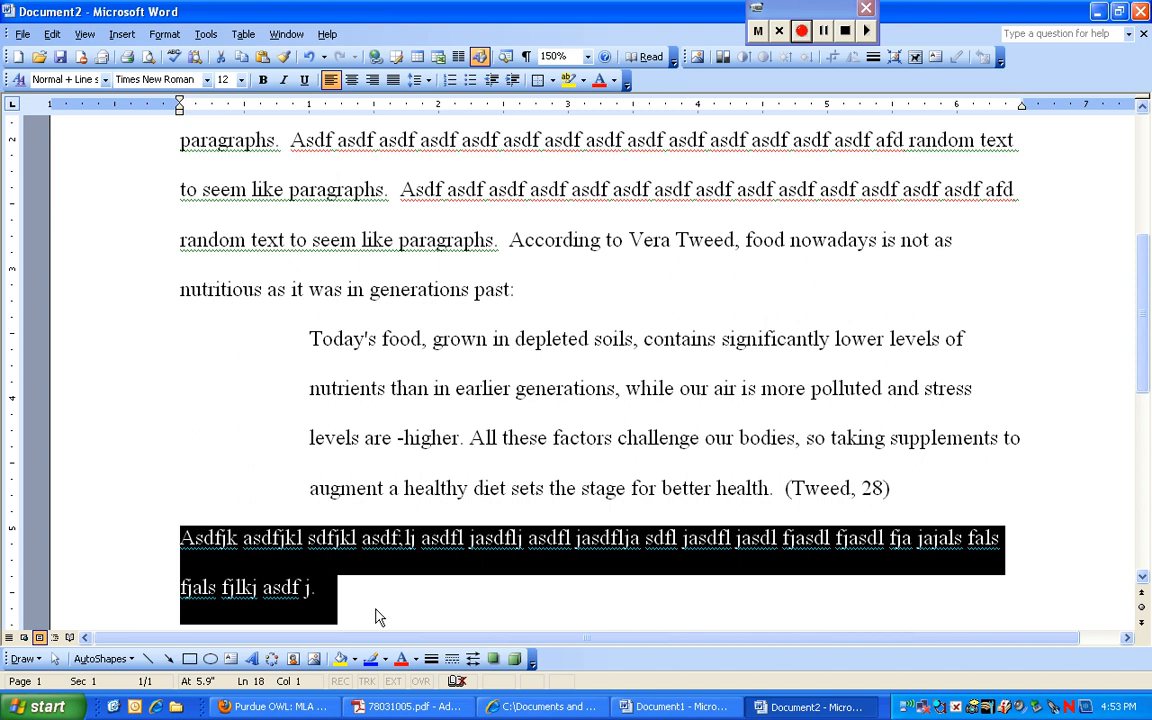
pyautogui.moveTo(410, 593)
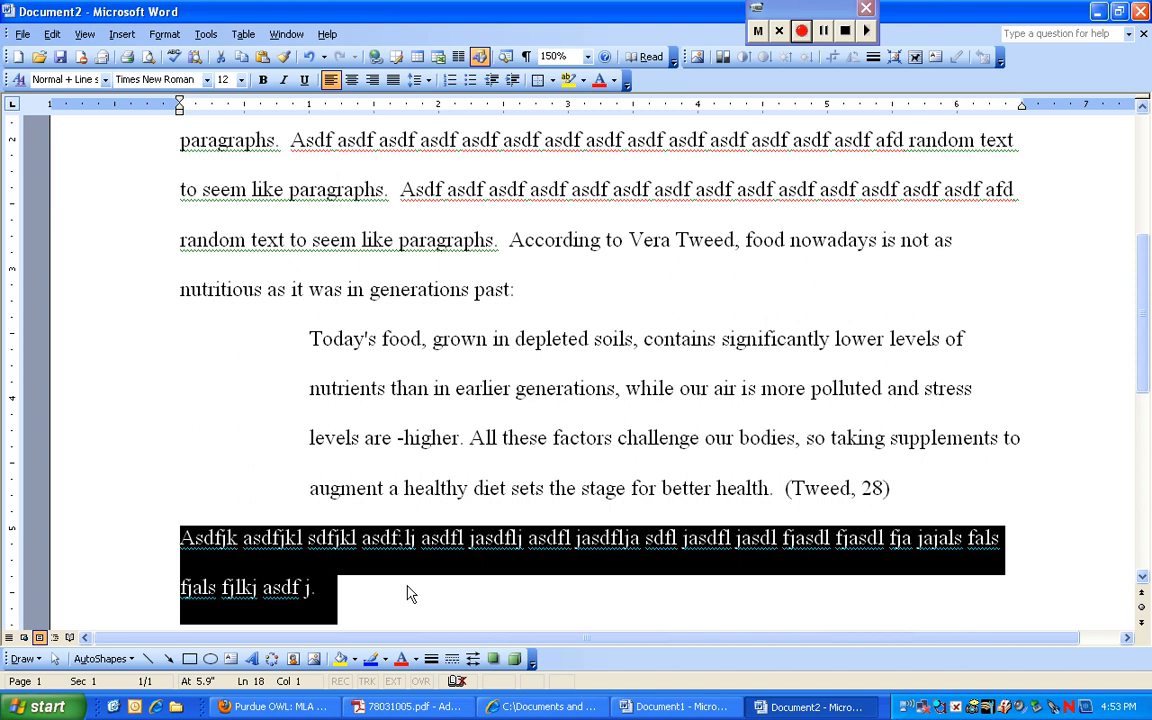
pyautogui.moveTo(327, 406)
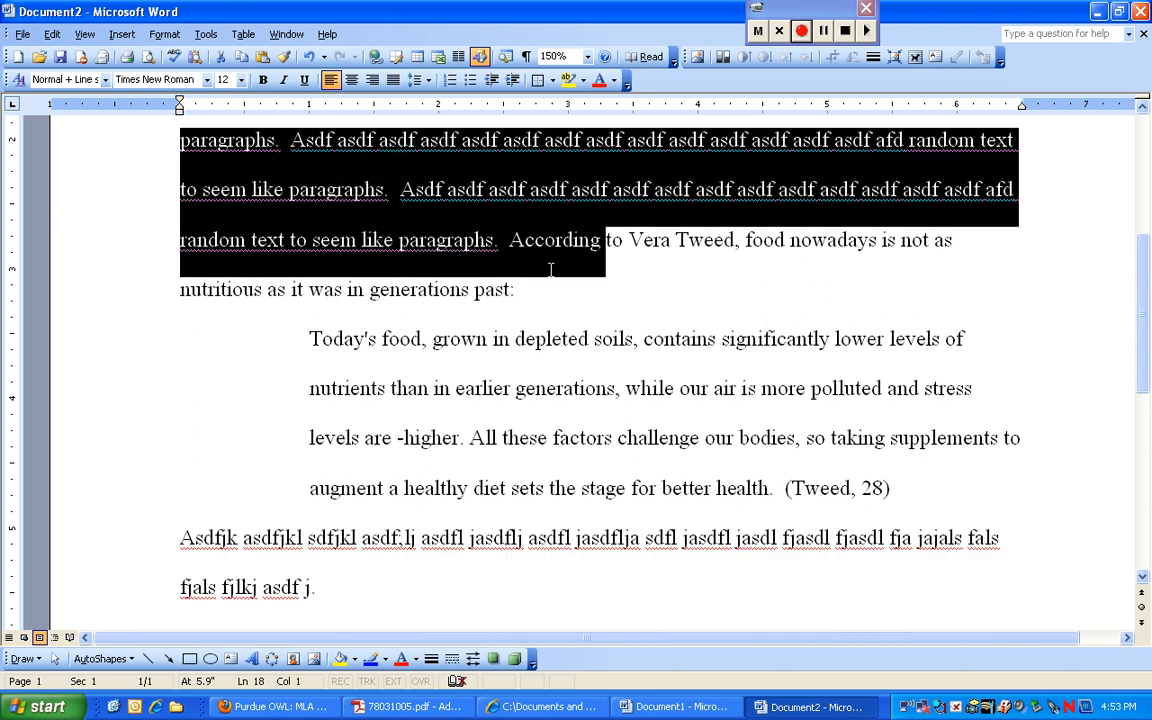
pyautogui.moveTo(550, 270); pyautogui.dragTo(535, 290)
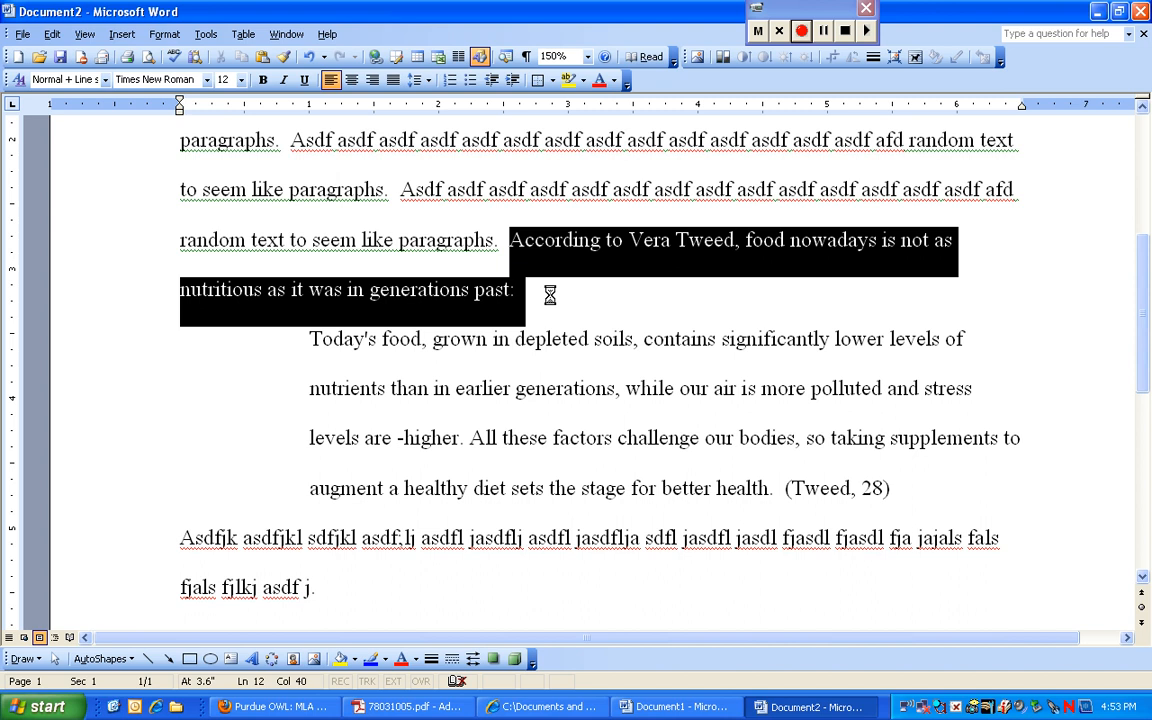
pyautogui.click(511, 290)
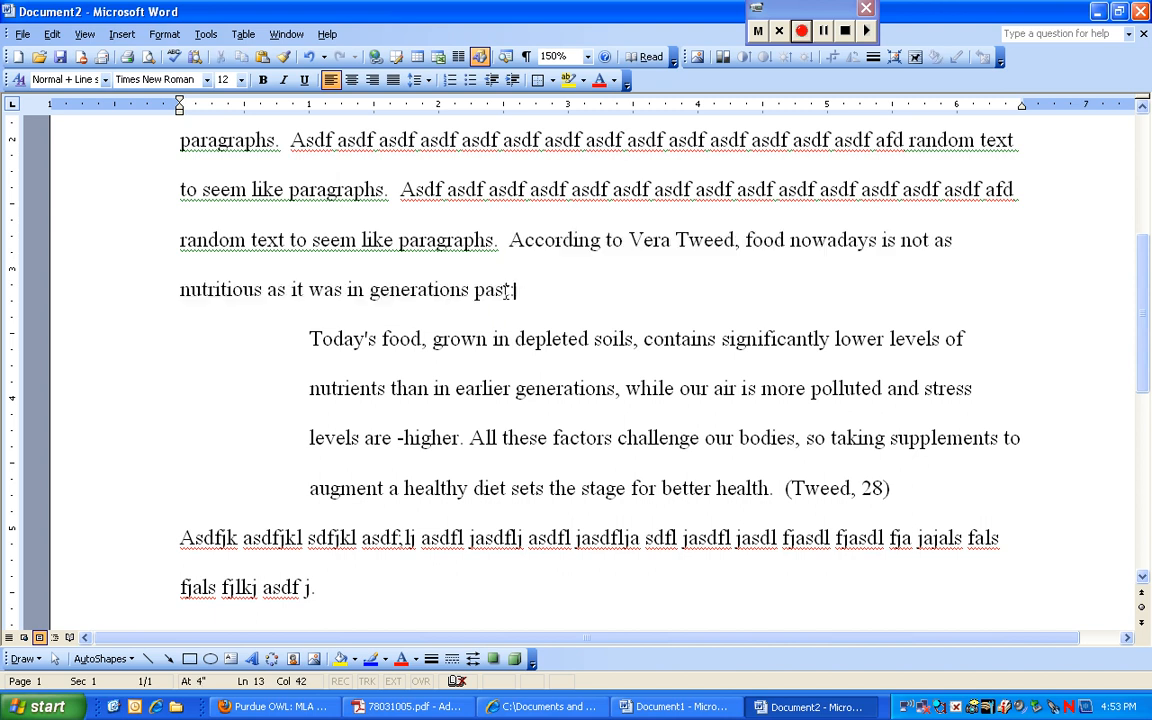